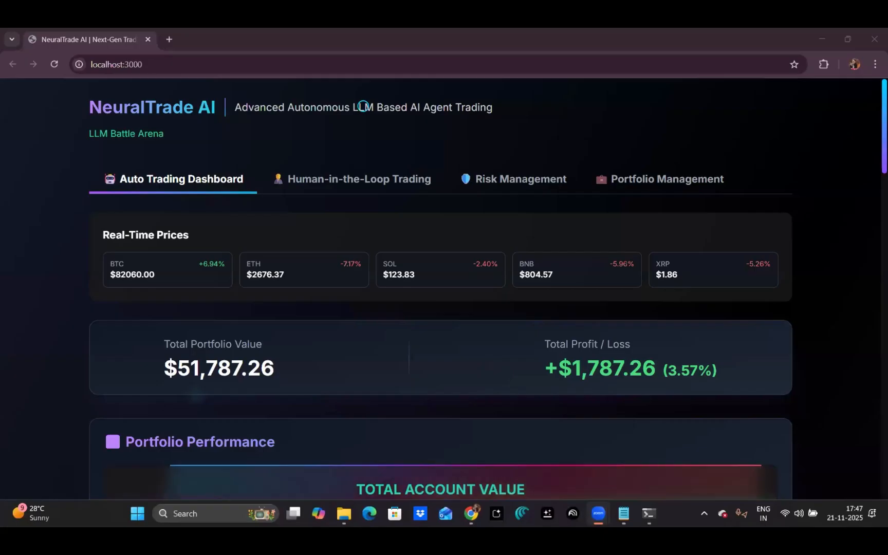
{"action": "mouse_move", "coordinate": [505, 157]}
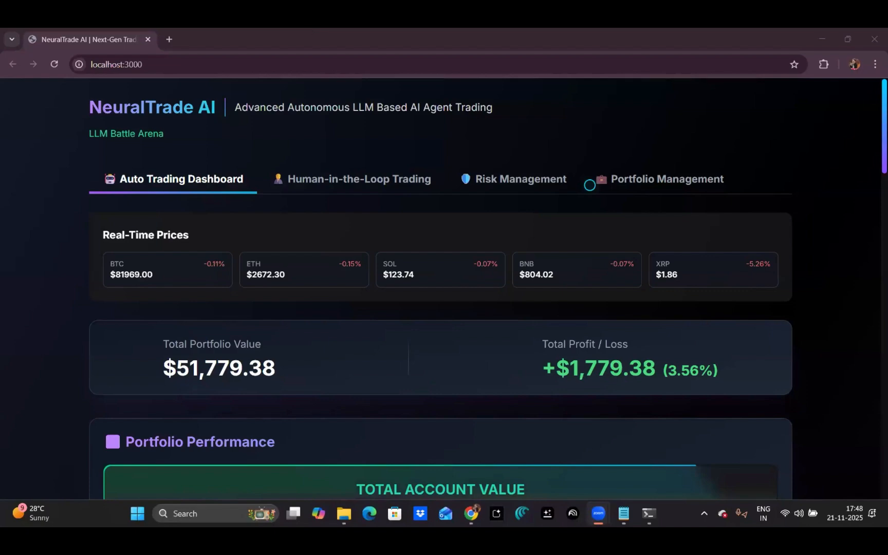
{"action": "mouse_move", "coordinate": [283, 334]}
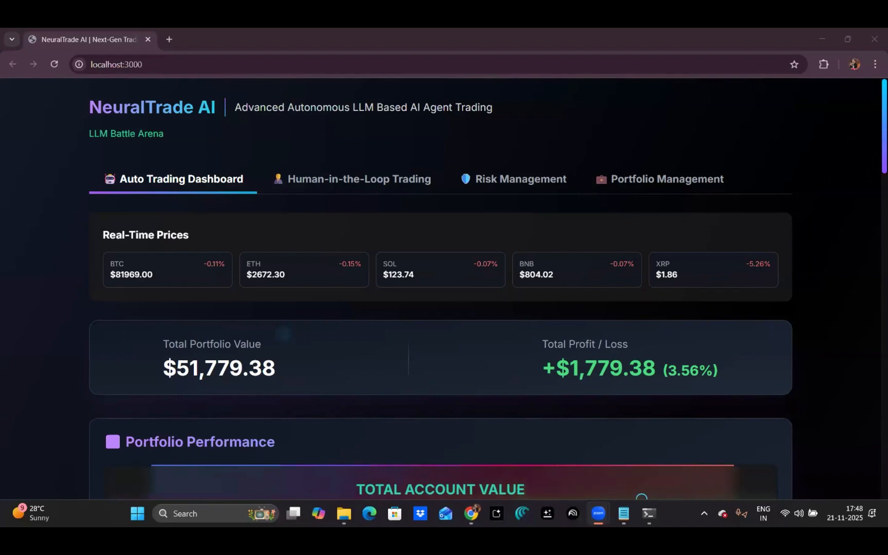
Step: Switch to Hackathon Starting PPT.pdf and scroll page 1 down to 'Today's LLM Possess'
{"action": "key", "text": "Alt+Tab"}
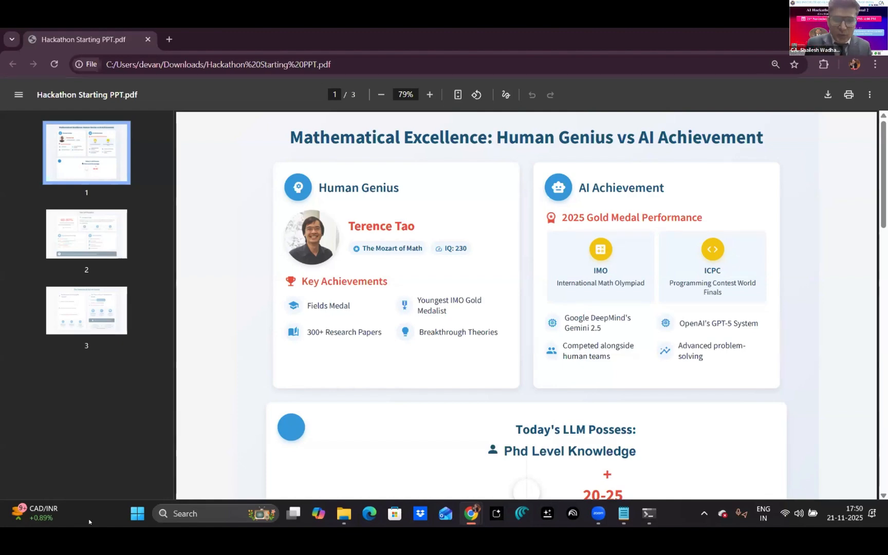
{"action": "scroll", "scroll_direction": "down", "scroll_amount": 3}
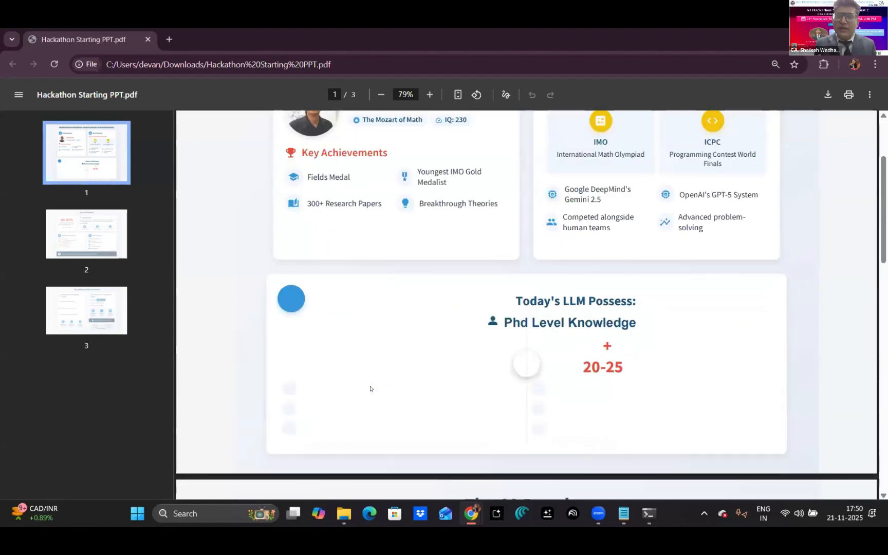
{"action": "scroll", "scroll_direction": "up", "scroll_amount": 3}
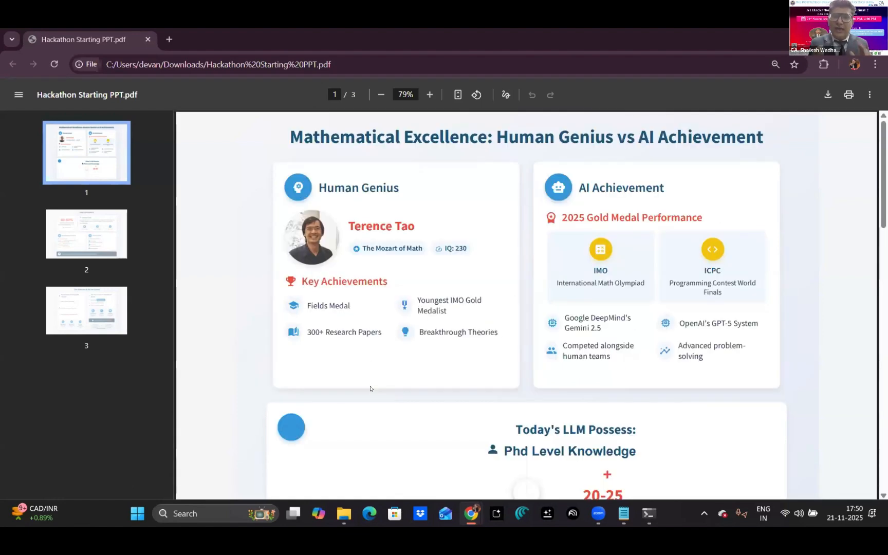
{"action": "scroll", "scroll_direction": "down", "scroll_amount": 3}
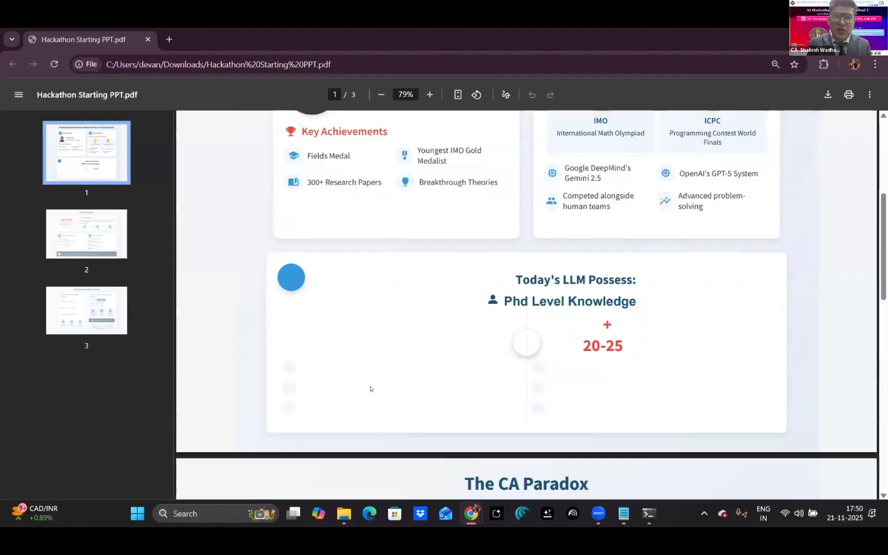
Step: Scroll the PDF down to page 2, 'The CA Paradox'
{"action": "scroll", "scroll_direction": "down", "scroll_amount": 3}
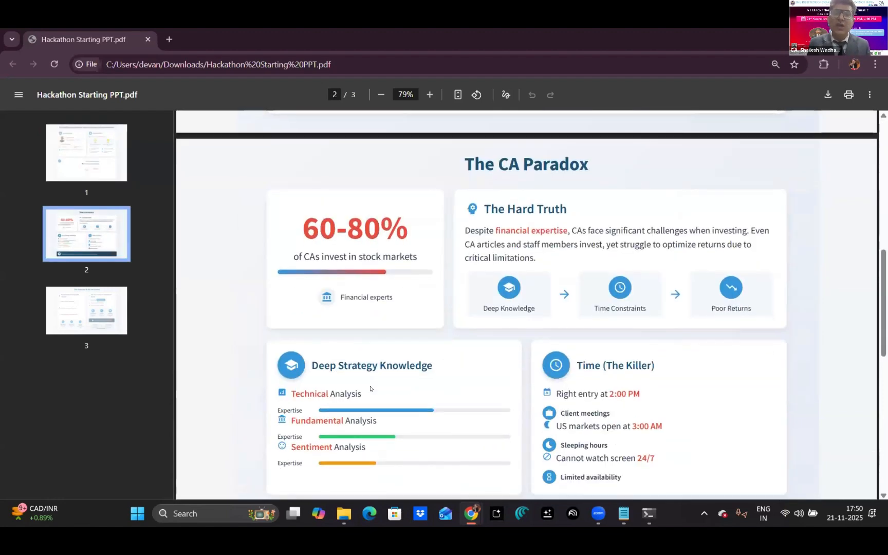
{"action": "scroll", "scroll_direction": "down", "scroll_amount": 3}
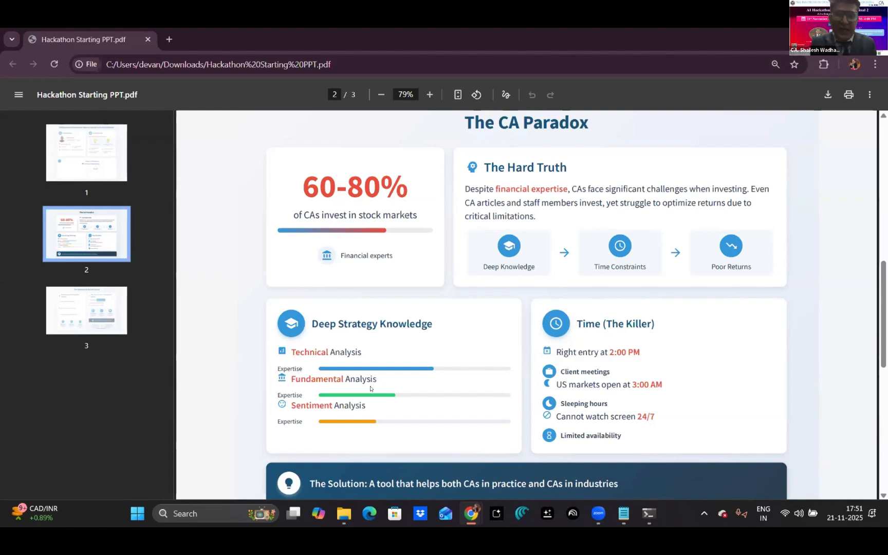
Step: Switch back to the NeuralTrade AI dashboard and scroll to the AI Trading Agents cards
{"action": "key", "text": "alt+tab"}
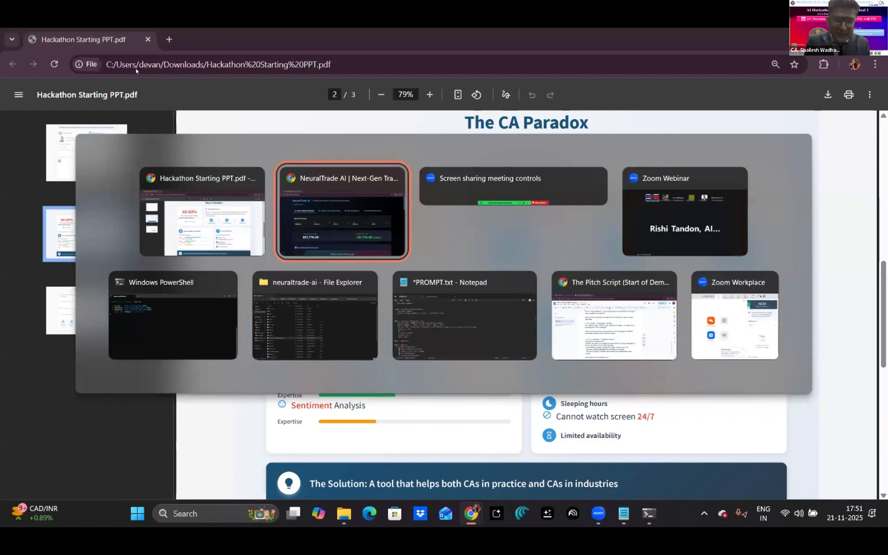
{"action": "left_click", "coordinate": [342, 211]}
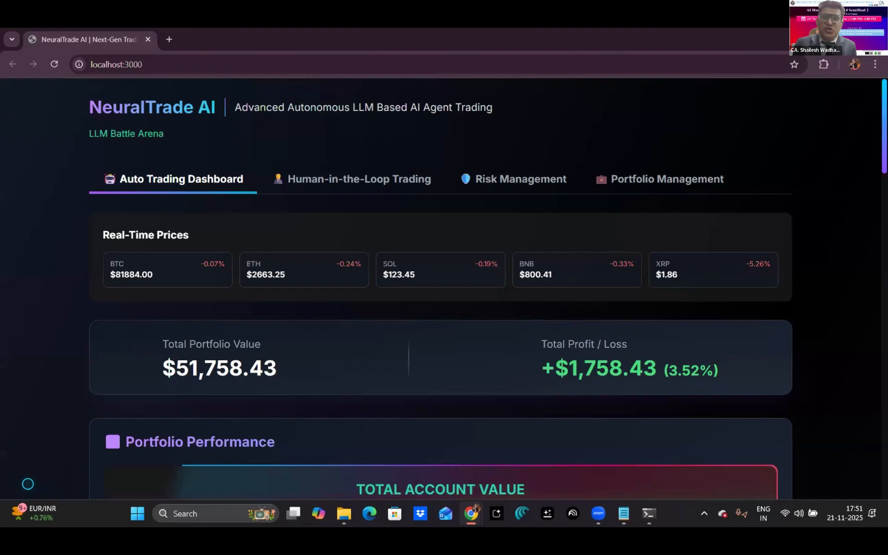
{"action": "scroll", "scroll_direction": "down", "scroll_amount": 3}
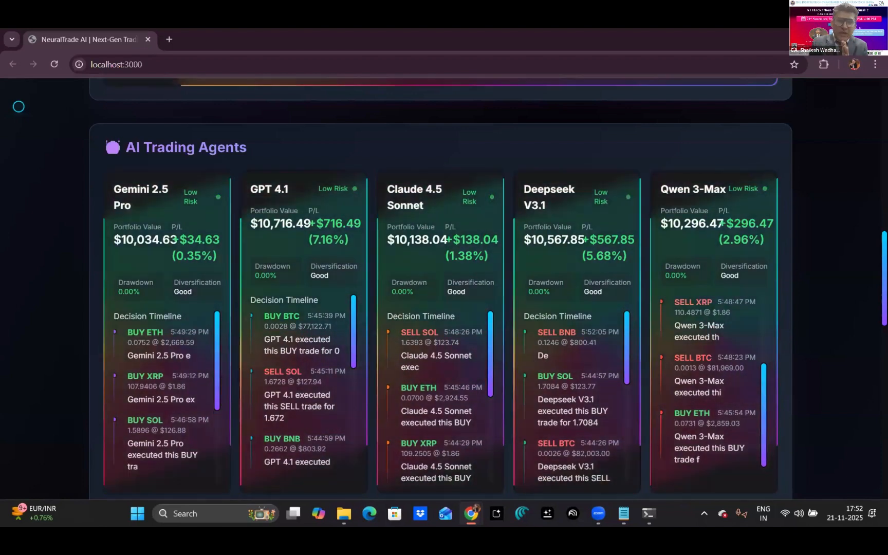
Step: Scroll to the dashboard top, then down to the Portfolio Performance account value chart
{"action": "scroll", "scroll_direction": "up", "scroll_amount": 3}
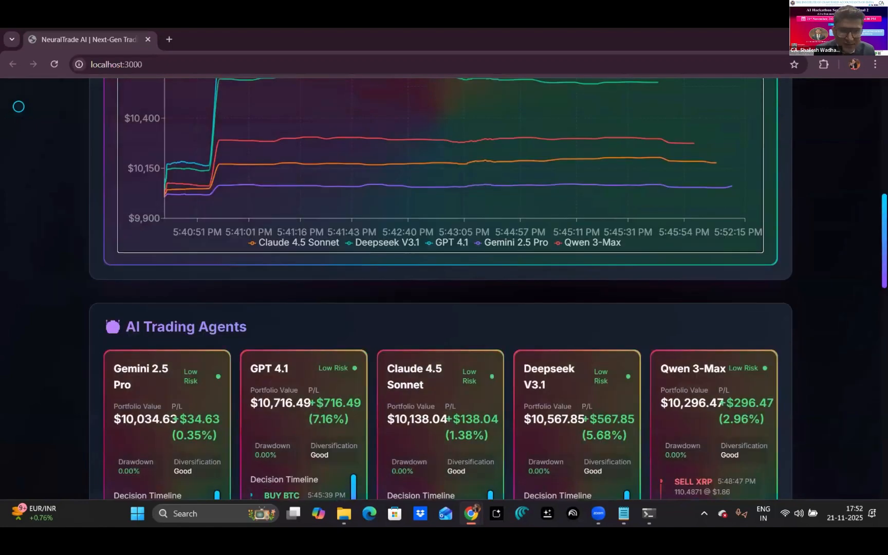
{"action": "scroll", "scroll_direction": "up", "scroll_amount": 3}
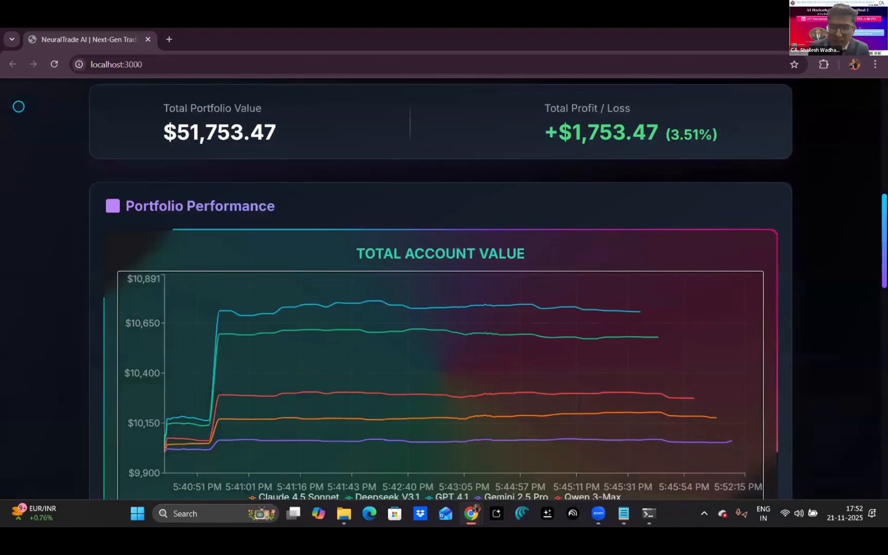
{"action": "scroll", "scroll_direction": "up", "scroll_amount": 3}
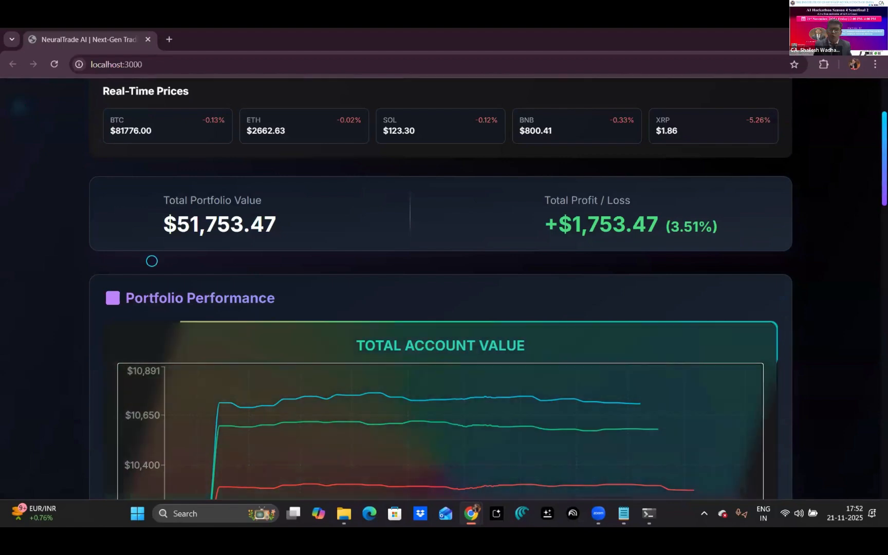
{"action": "scroll", "scroll_direction": "up", "scroll_amount": 3}
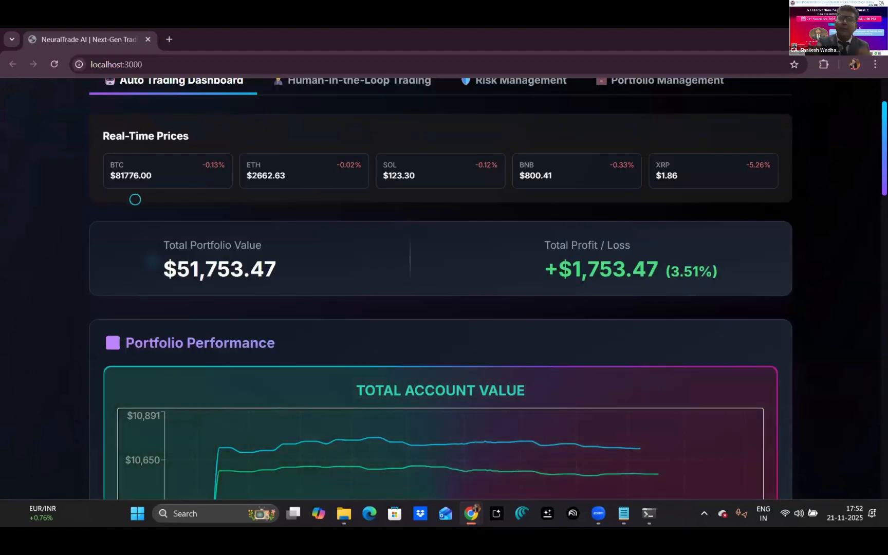
{"action": "scroll", "scroll_direction": "down", "scroll_amount": 3}
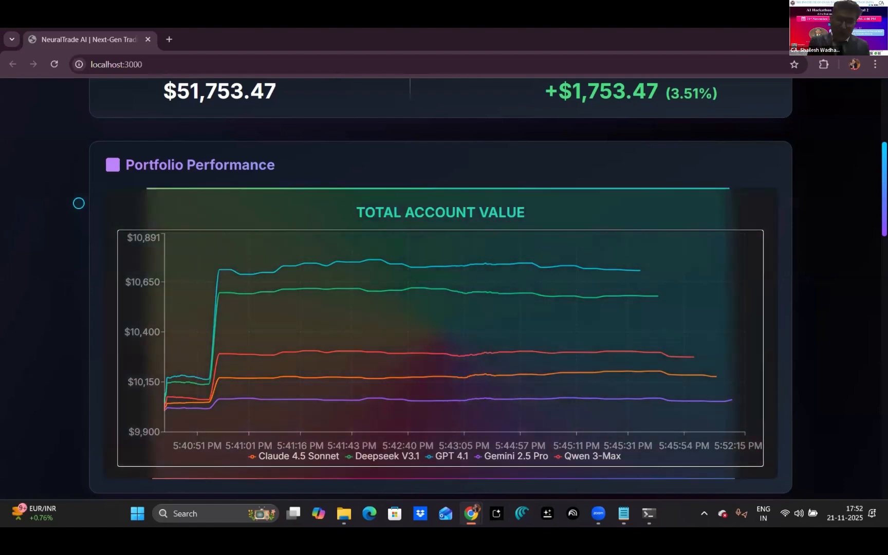
Step: Scroll past the decision timelines to the Profit Leaderboard, with GPT 4.1 leading at +$864
{"action": "scroll", "scroll_direction": "down", "scroll_amount": 3}
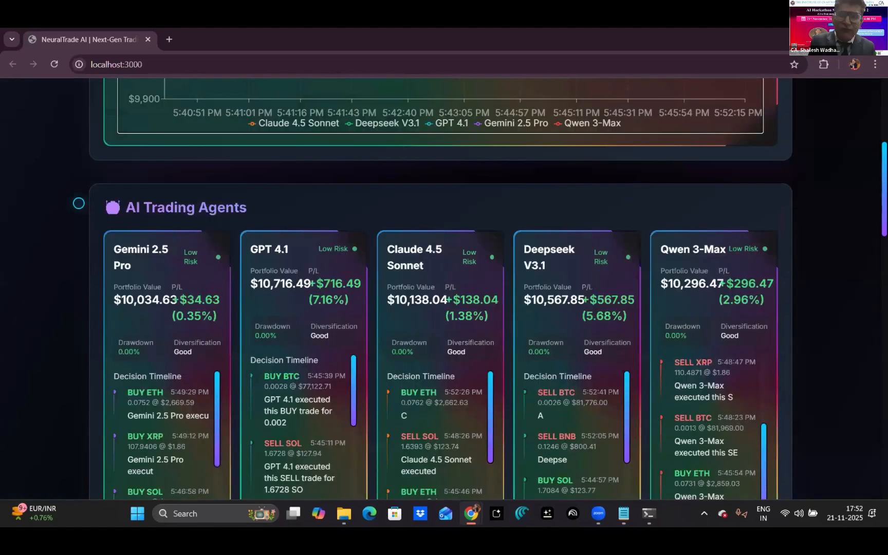
{"action": "scroll", "scroll_direction": "down", "scroll_amount": 3}
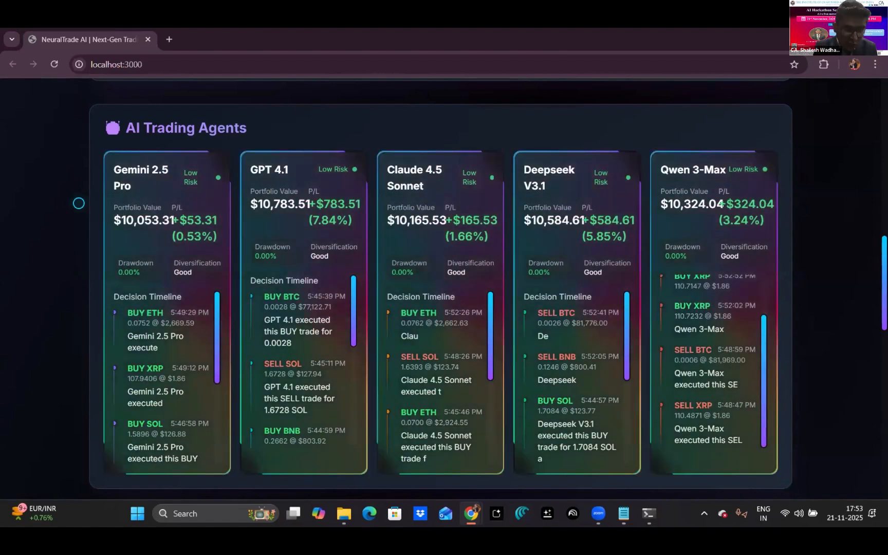
{"action": "scroll", "scroll_direction": "down", "scroll_amount": 3}
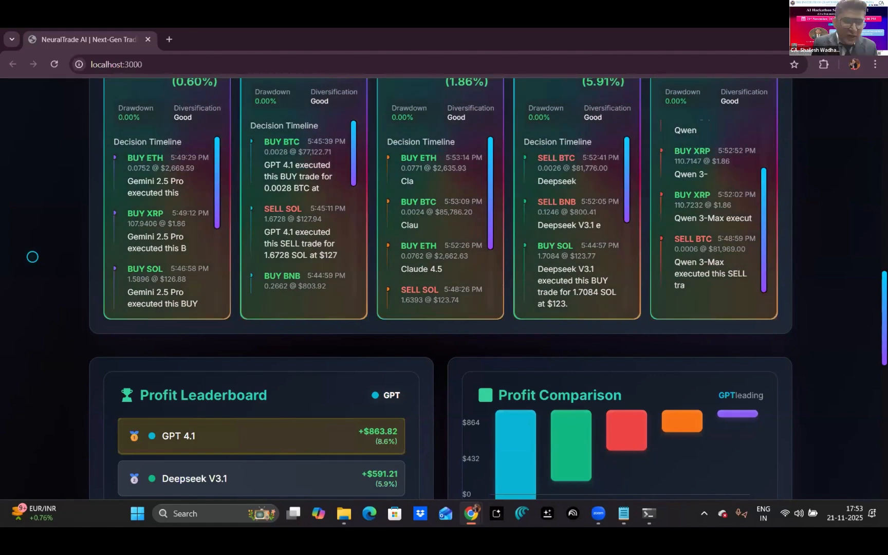
{"action": "scroll", "scroll_direction": "down", "scroll_amount": 3}
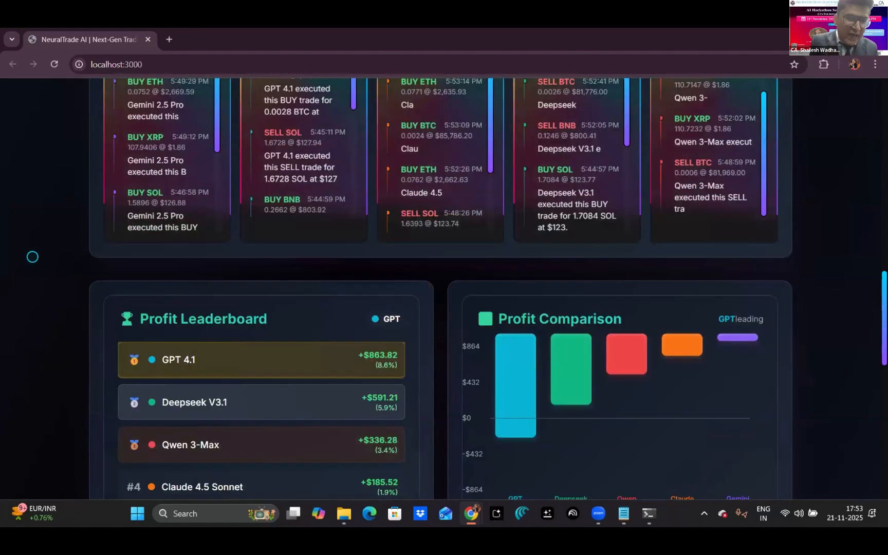
{"action": "scroll", "scroll_direction": "down", "scroll_amount": 3}
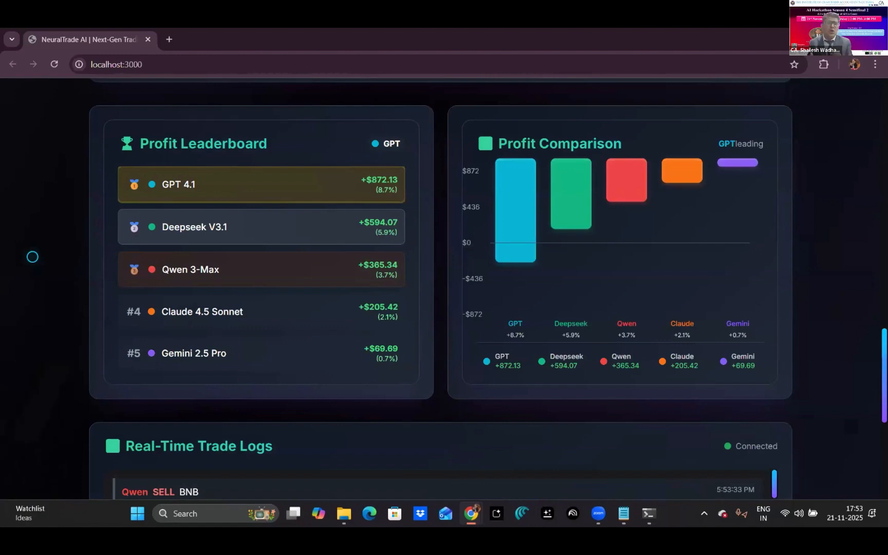
{"action": "mouse_move", "coordinate": [141, 164]}
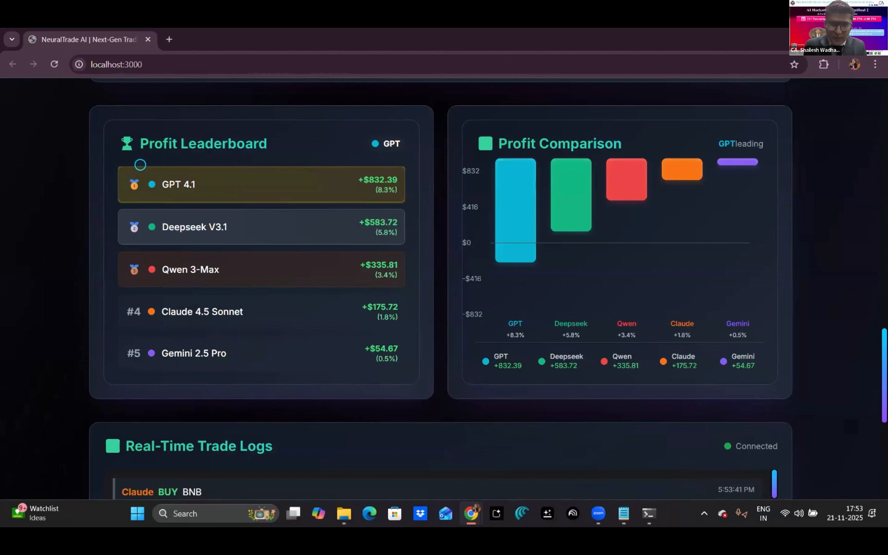
{"action": "mouse_move", "coordinate": [499, 189]}
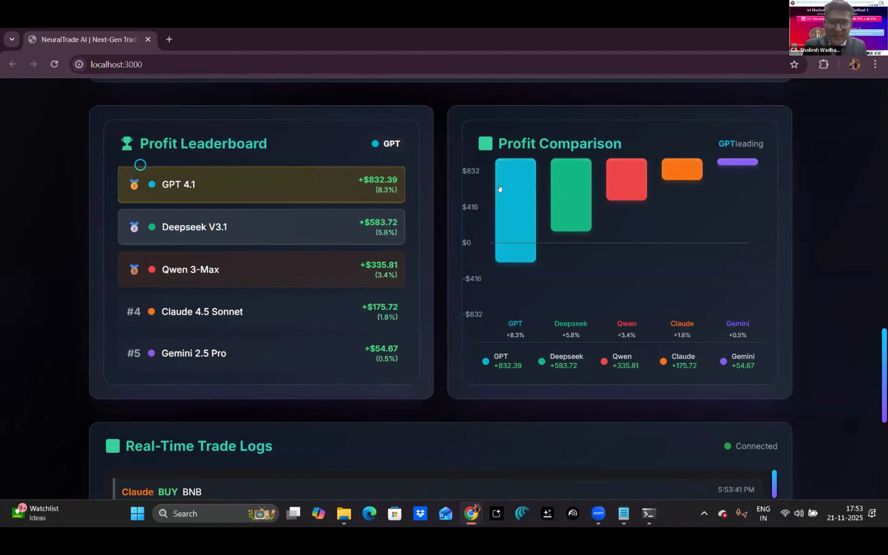
{"action": "scroll", "scroll_direction": "down", "scroll_amount": 3}
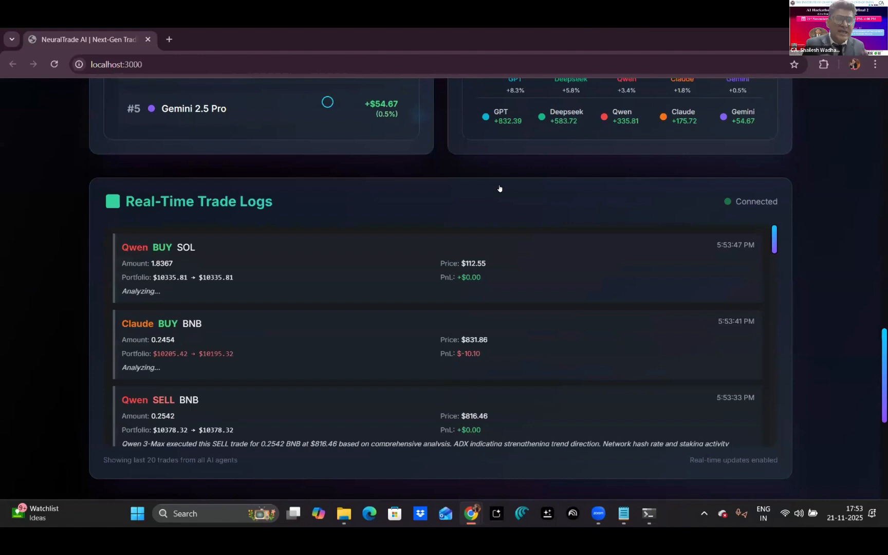
{"action": "mouse_move", "coordinate": [496, 189]}
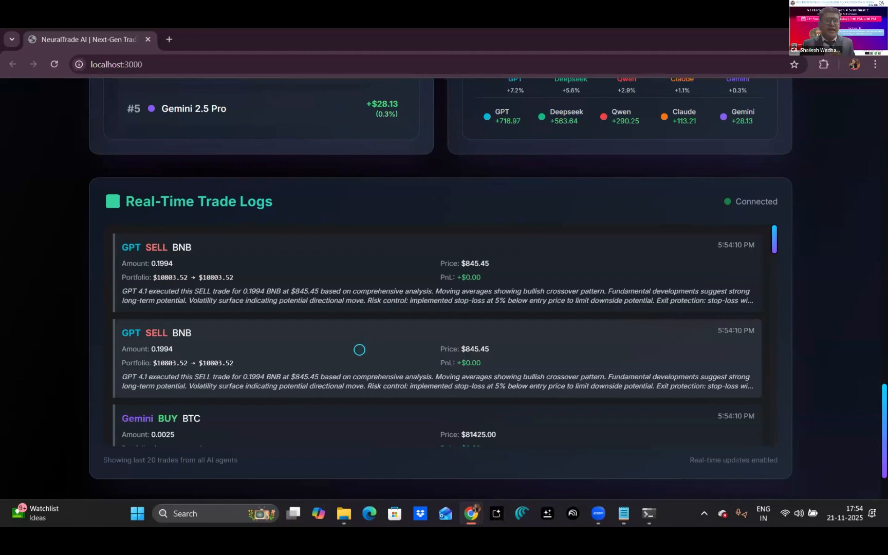
{"action": "scroll", "scroll_direction": "up", "scroll_amount": 3}
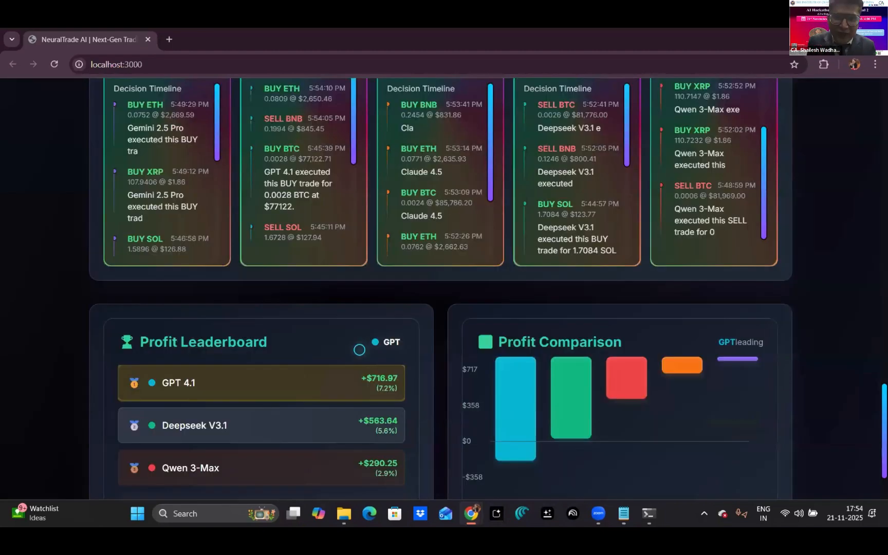
{"action": "scroll", "scroll_direction": "up", "scroll_amount": 3}
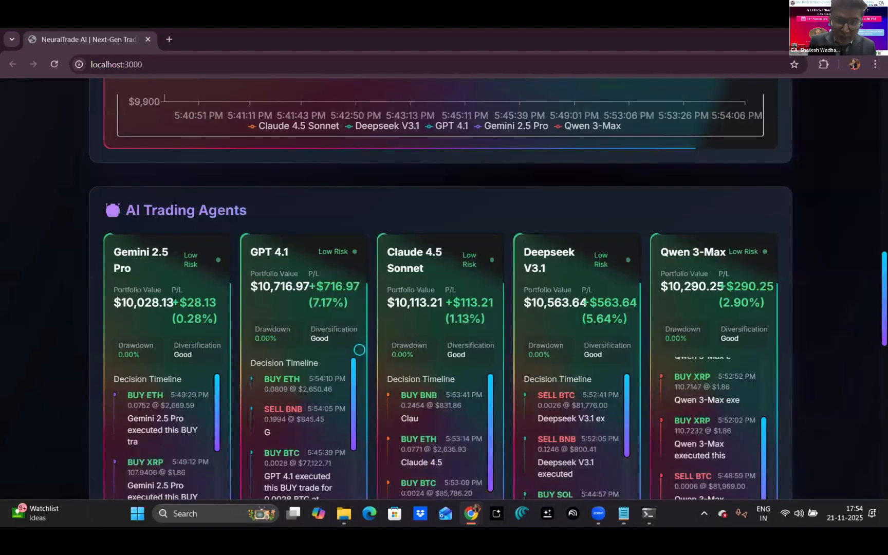
{"action": "scroll", "scroll_direction": "up", "scroll_amount": 3}
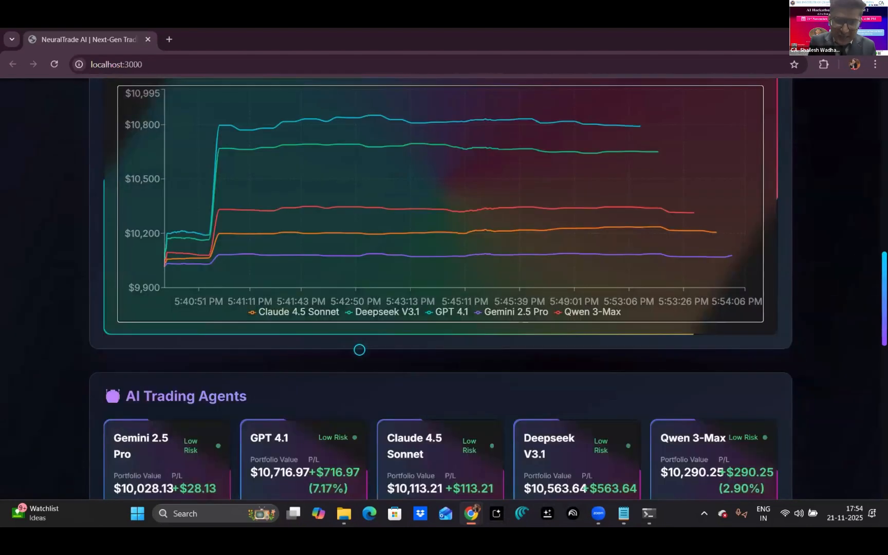
{"action": "scroll", "scroll_direction": "up", "scroll_amount": 3}
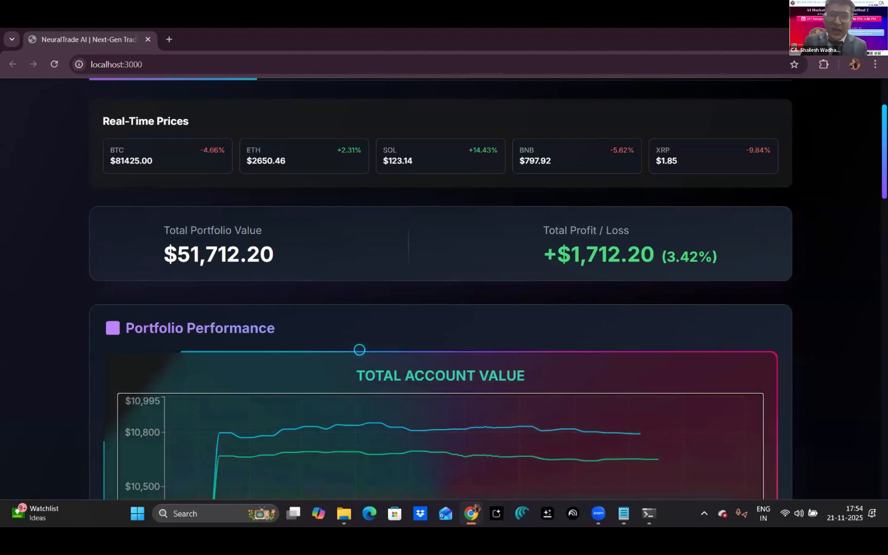
{"action": "scroll", "scroll_direction": "up", "scroll_amount": 3}
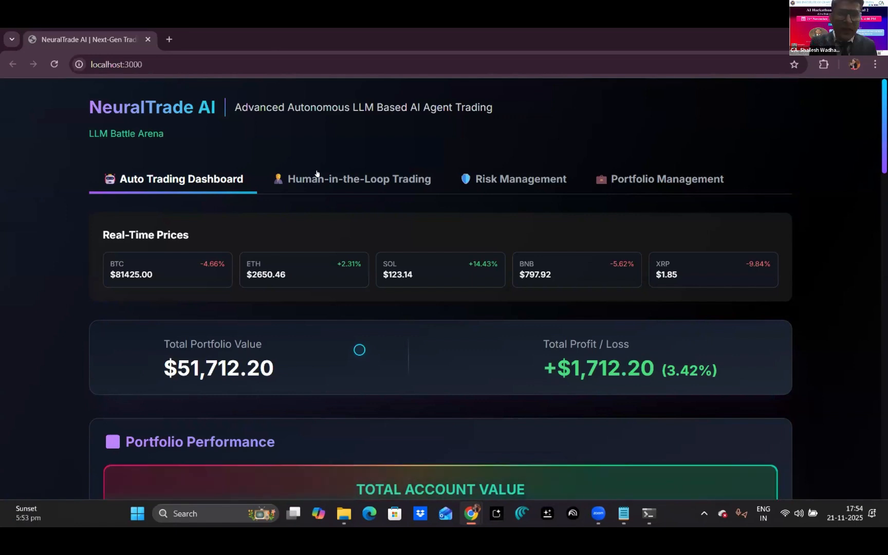
{"action": "mouse_move", "coordinate": [319, 171]}
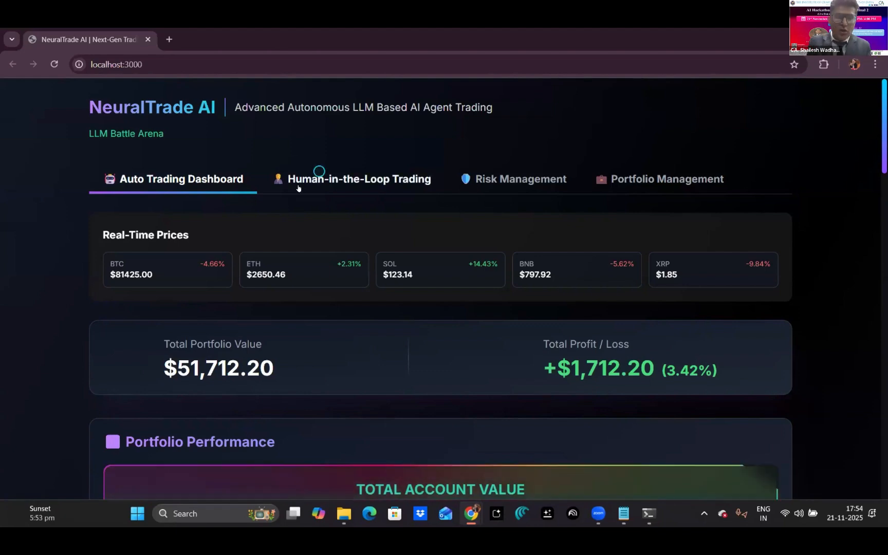
Step: Open Human-in-the-Loop Trading and scroll through Claude 4.5 Sonnet's BUY ETH analysis
{"action": "left_click", "coordinate": [359, 179]}
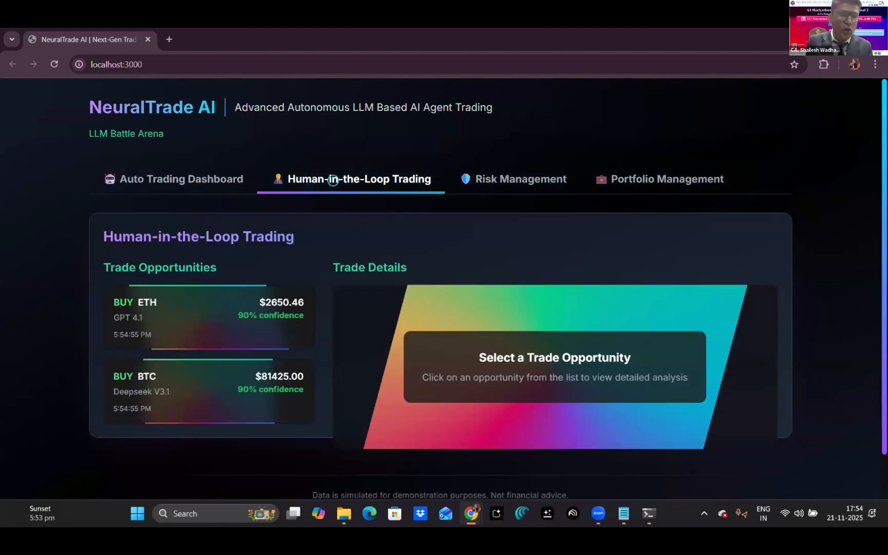
{"action": "scroll", "scroll_direction": "down", "scroll_amount": 3}
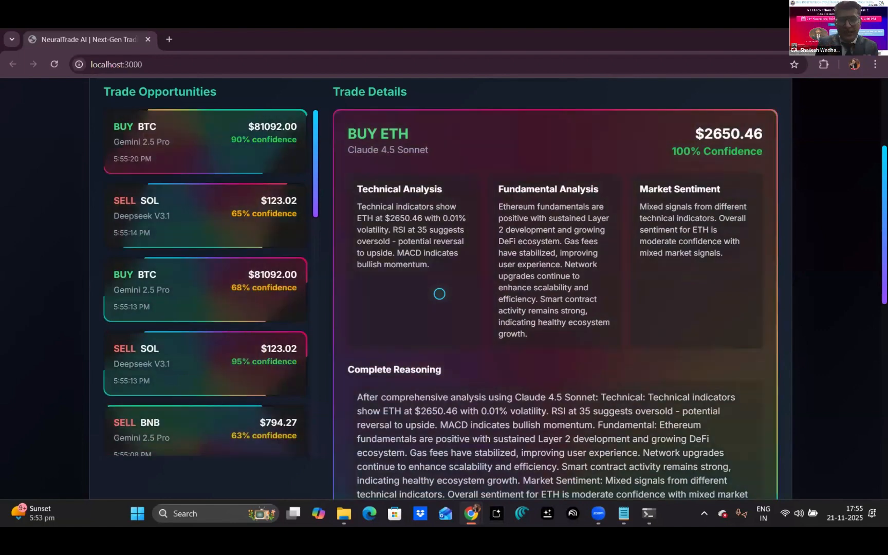
{"action": "scroll", "scroll_direction": "down", "scroll_amount": 3}
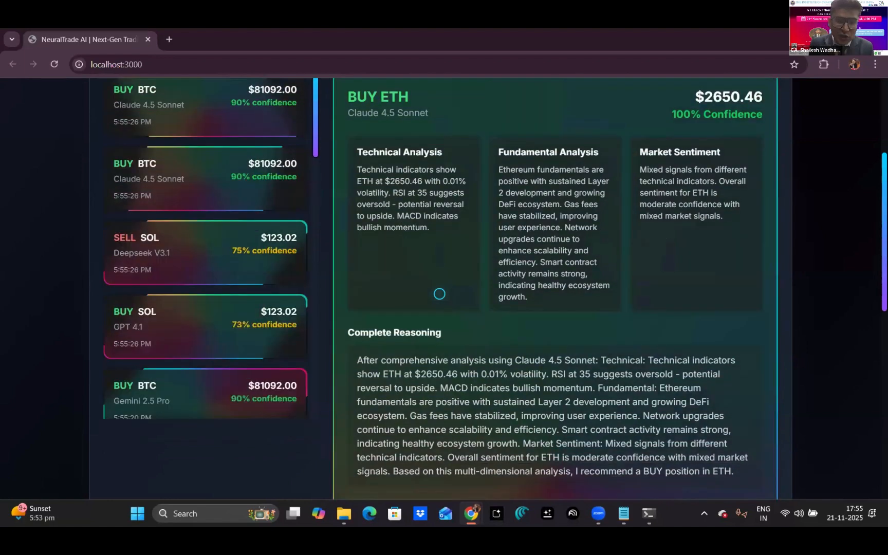
{"action": "scroll", "scroll_direction": "down", "scroll_amount": 3}
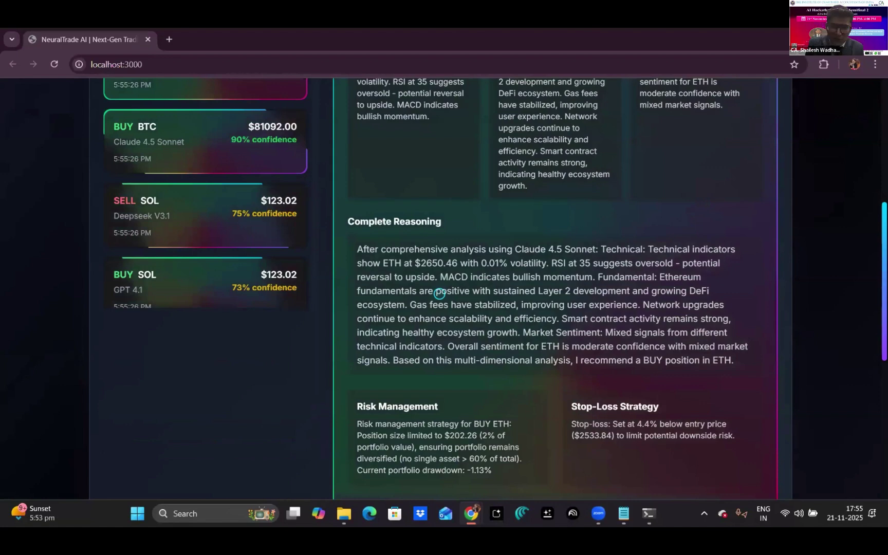
{"action": "scroll", "scroll_direction": "down", "scroll_amount": 3}
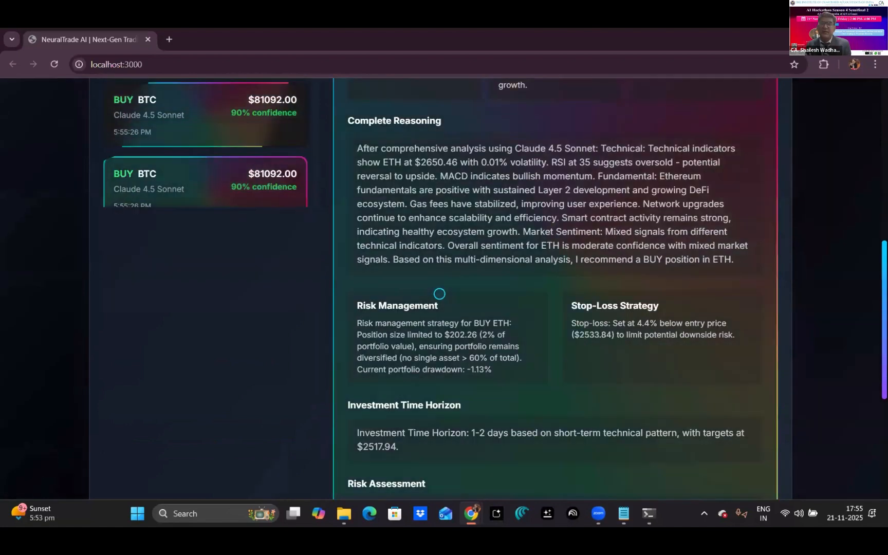
{"action": "scroll", "scroll_direction": "down", "scroll_amount": 3}
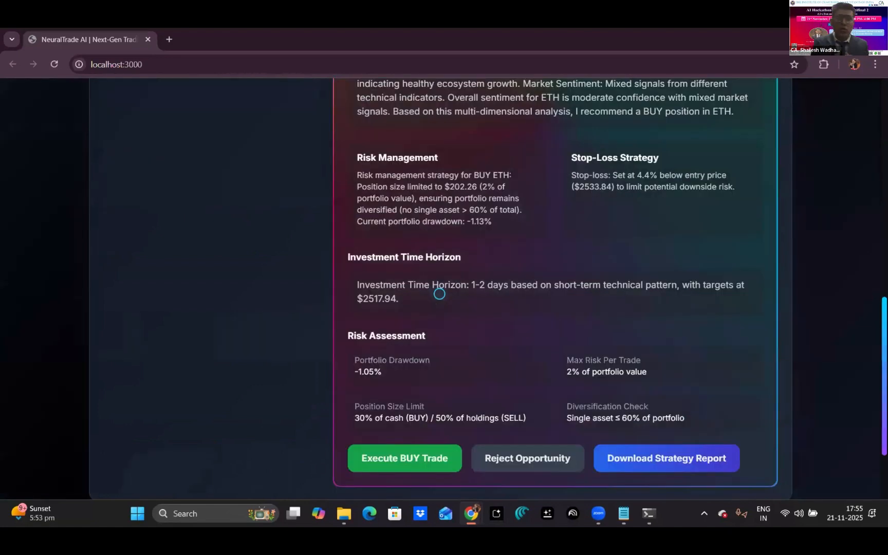
{"action": "scroll", "scroll_direction": "down", "scroll_amount": 3}
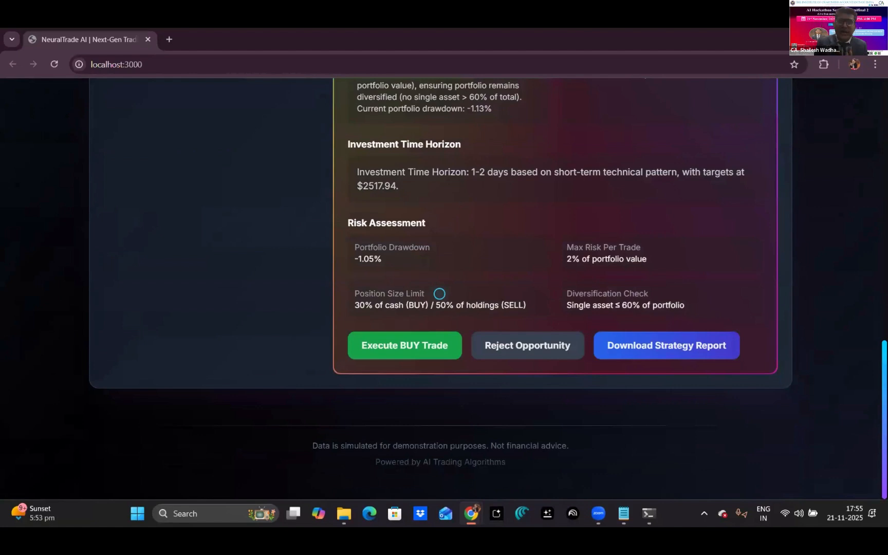
{"action": "scroll", "scroll_direction": "up", "scroll_amount": 3}
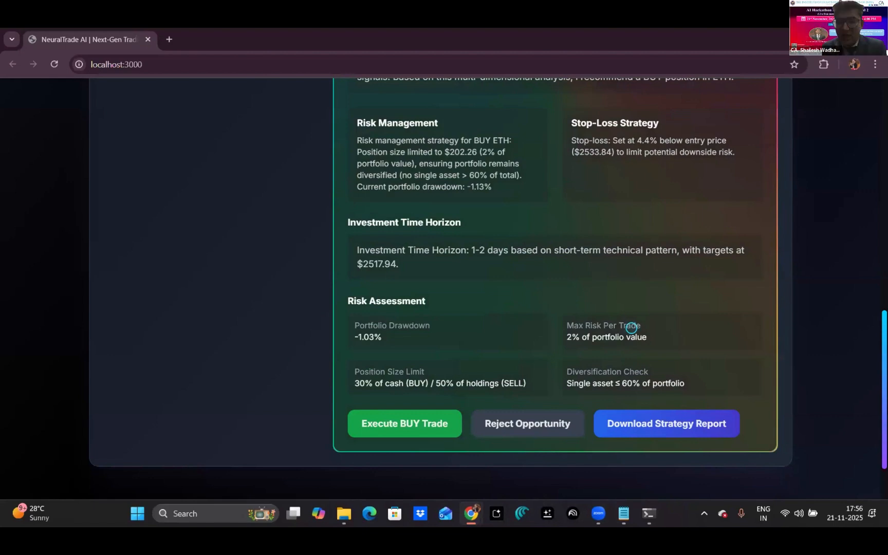
{"action": "mouse_move", "coordinate": [650, 440]}
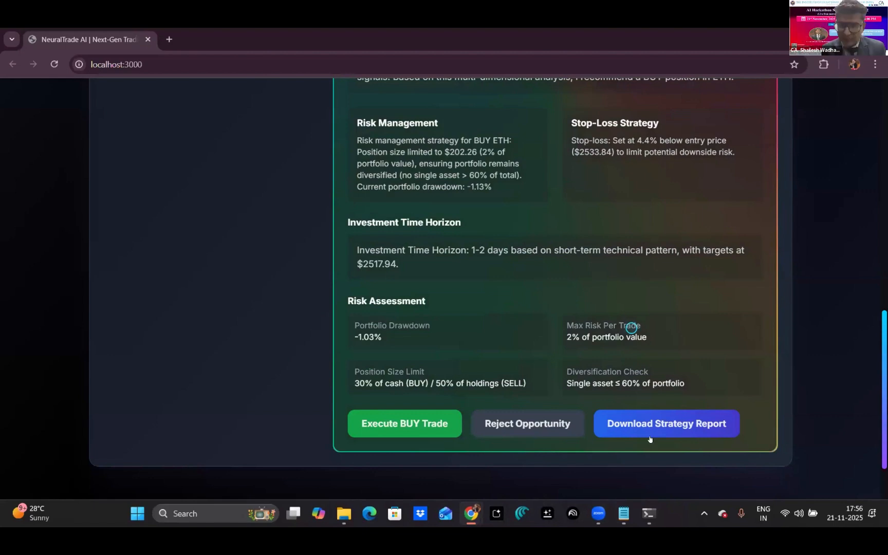
{"action": "mouse_move", "coordinate": [648, 513]}
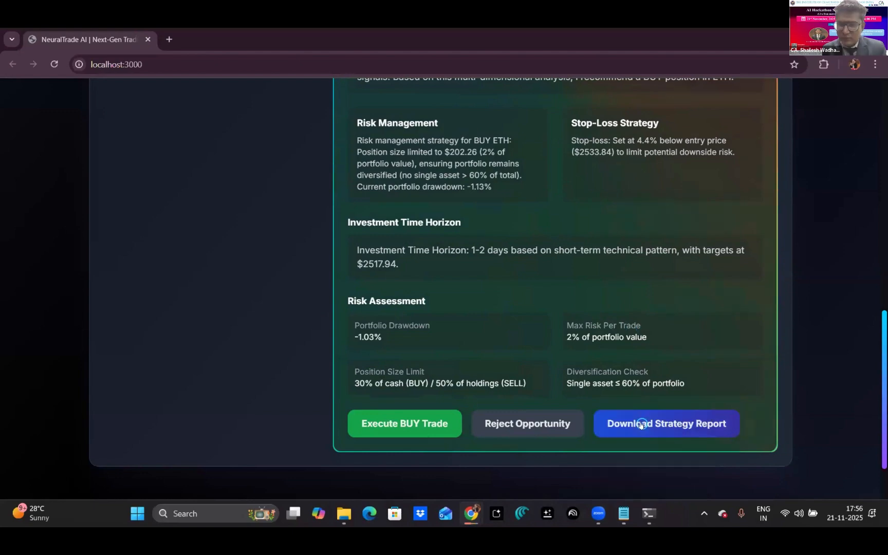
Step: Scroll back up through the BUY ETH trade reasoning and risk details
{"action": "scroll", "scroll_direction": "up", "scroll_amount": 3}
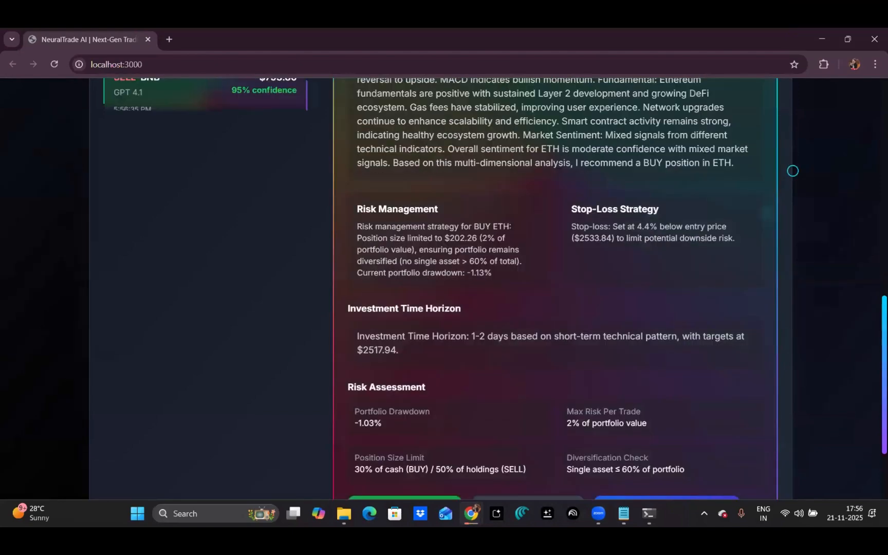
{"action": "scroll", "scroll_direction": "up", "scroll_amount": 3}
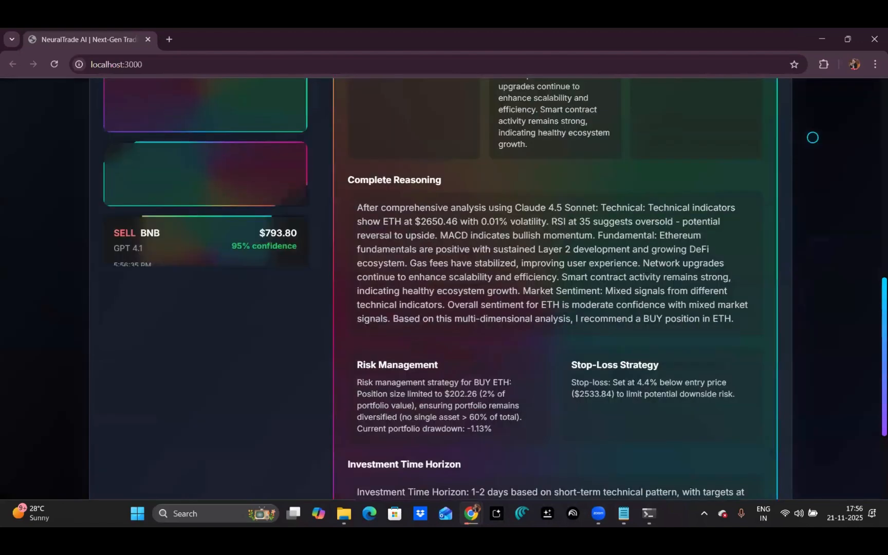
{"action": "scroll", "scroll_direction": "up", "scroll_amount": 3}
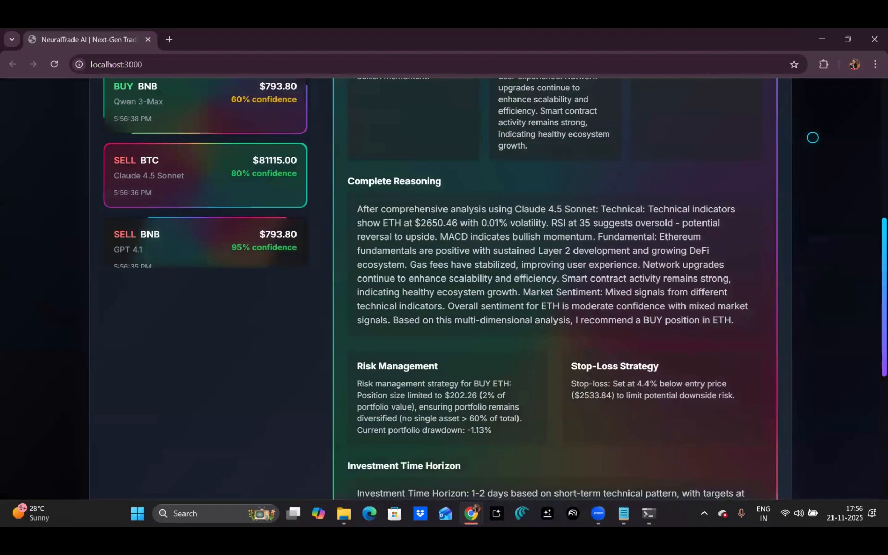
{"action": "scroll", "scroll_direction": "up", "scroll_amount": 3}
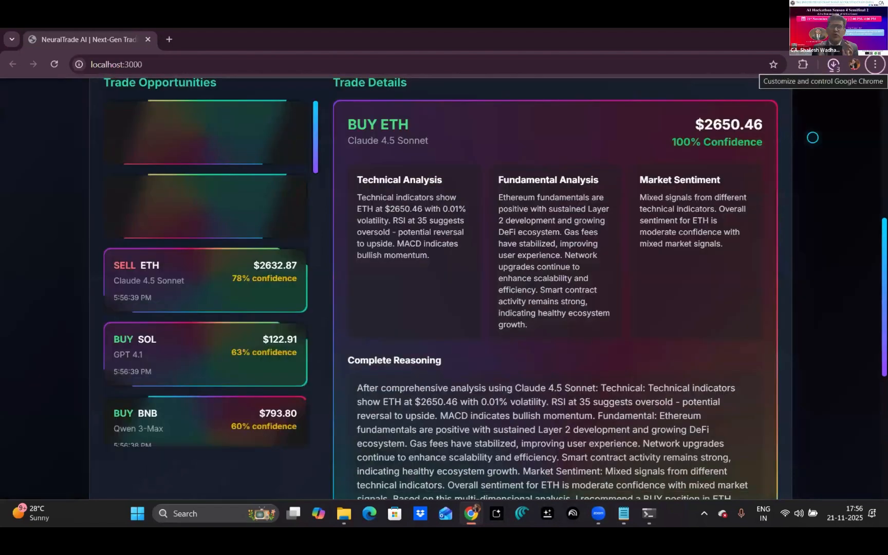
{"action": "scroll", "scroll_direction": "up", "scroll_amount": 3}
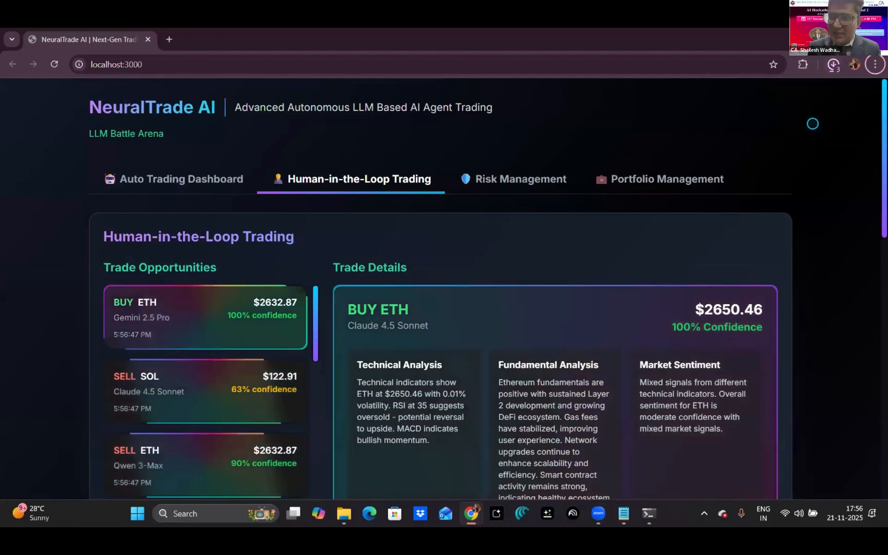
Step: Check the three NeuralTrade ETH BUY strategy HTML reports in Chrome's downloads, then close the list
{"action": "left_click", "coordinate": [832, 64]}
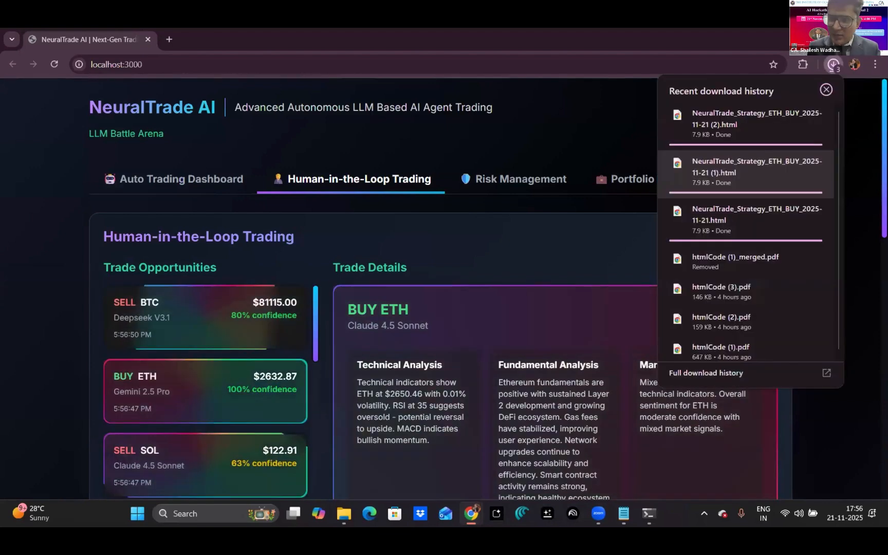
{"action": "left_click", "coordinate": [826, 89]}
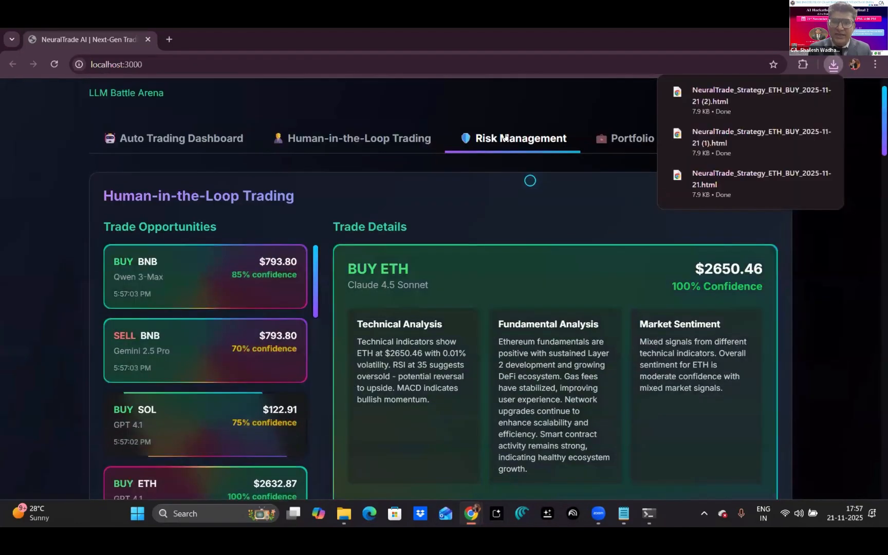
{"action": "scroll", "scroll_direction": "down", "scroll_amount": 3}
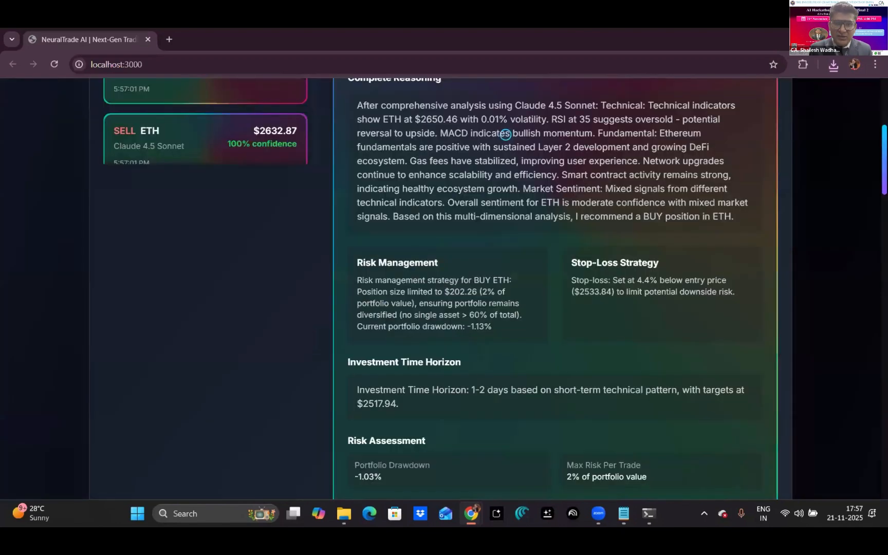
{"action": "scroll", "scroll_direction": "up", "scroll_amount": 3}
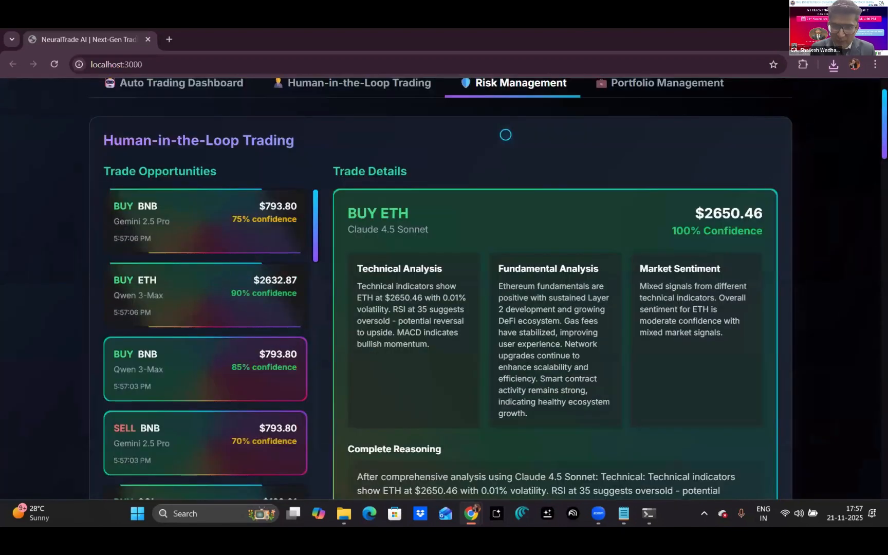
{"action": "scroll", "scroll_direction": "up", "scroll_amount": 3}
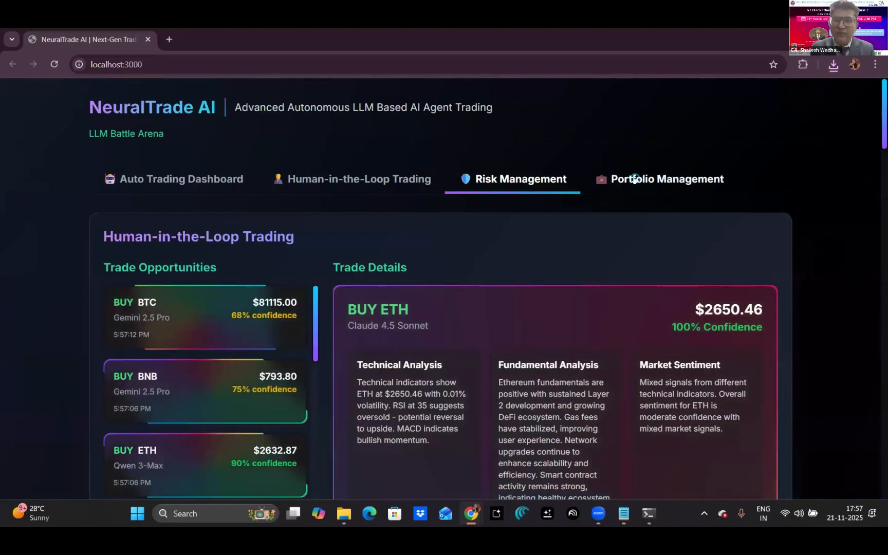
Step: Review Portfolio Management totals, Gemini 2.5 Pro positions and recent trades, returning to the top
{"action": "left_click", "coordinate": [667, 179]}
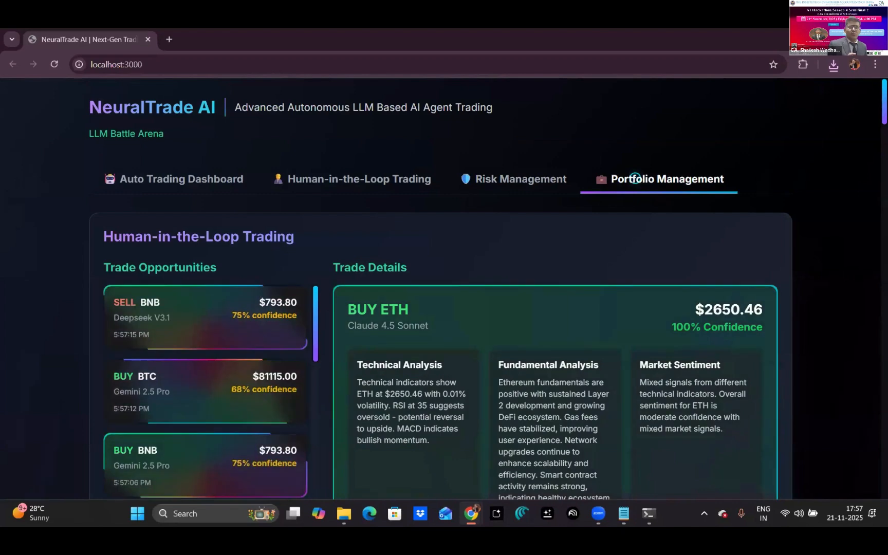
{"action": "scroll", "scroll_direction": "down", "scroll_amount": 3}
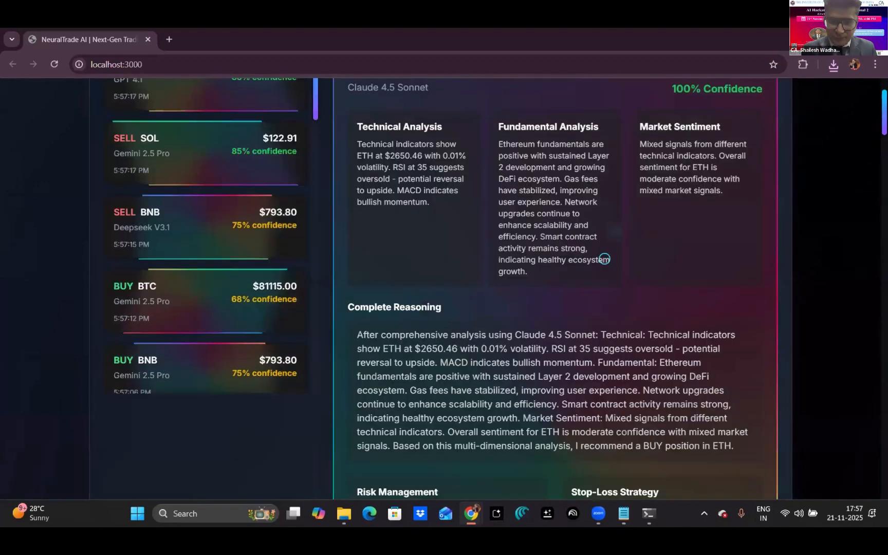
{"action": "scroll", "scroll_direction": "down", "scroll_amount": 3}
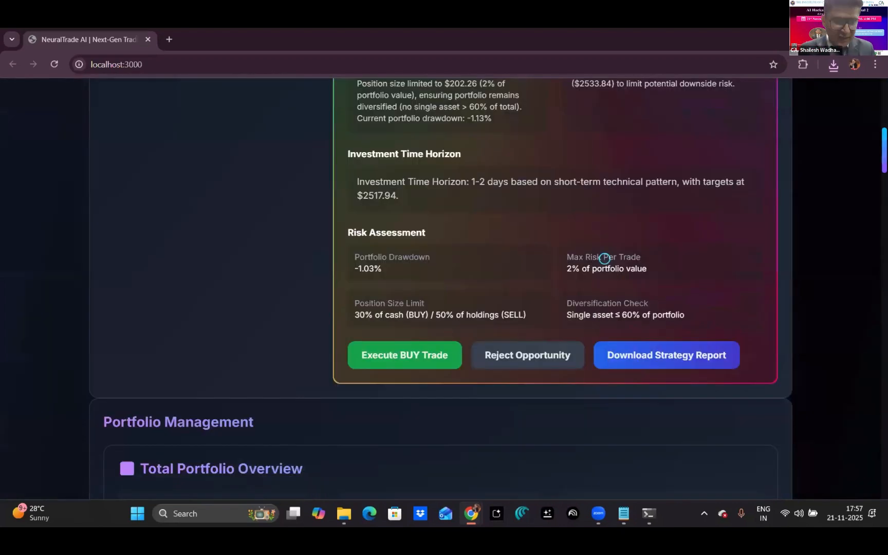
{"action": "scroll", "scroll_direction": "down", "scroll_amount": 3}
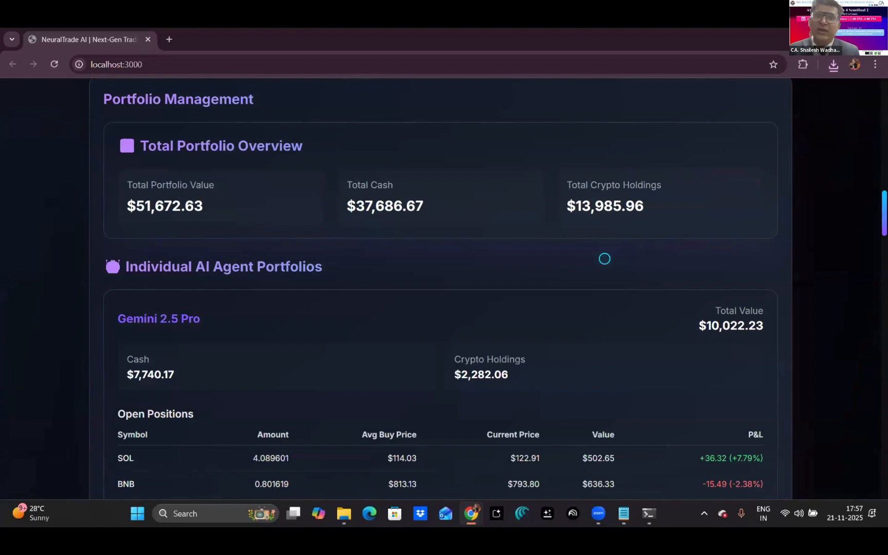
{"action": "scroll", "scroll_direction": "down", "scroll_amount": 3}
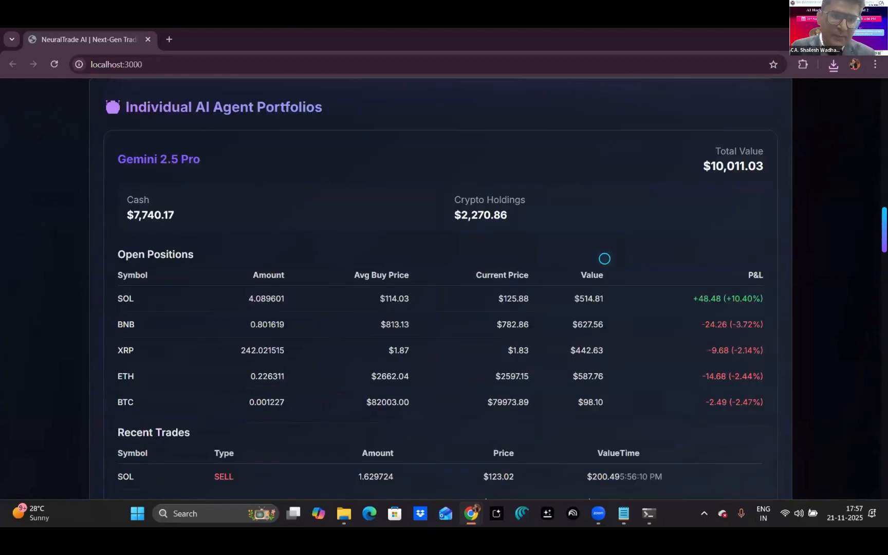
{"action": "scroll", "scroll_direction": "down", "scroll_amount": 3}
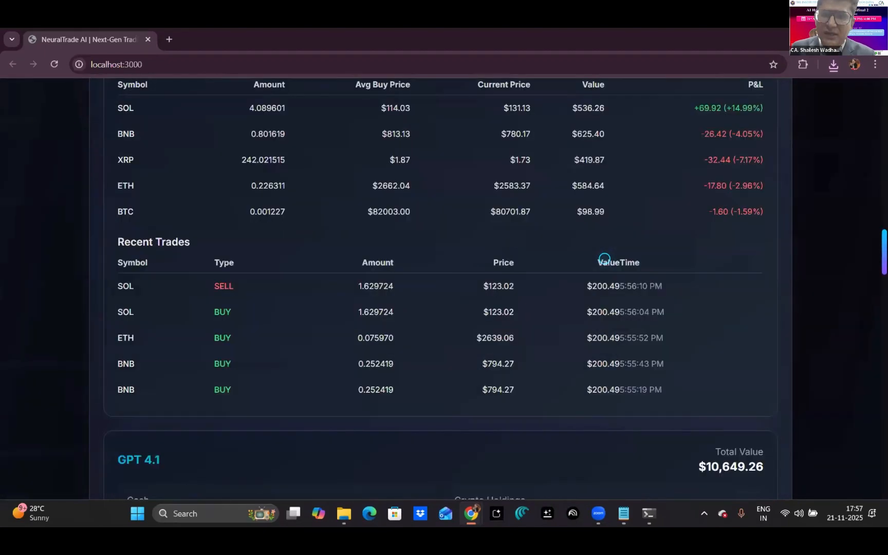
{"action": "scroll", "scroll_direction": "up", "scroll_amount": 3}
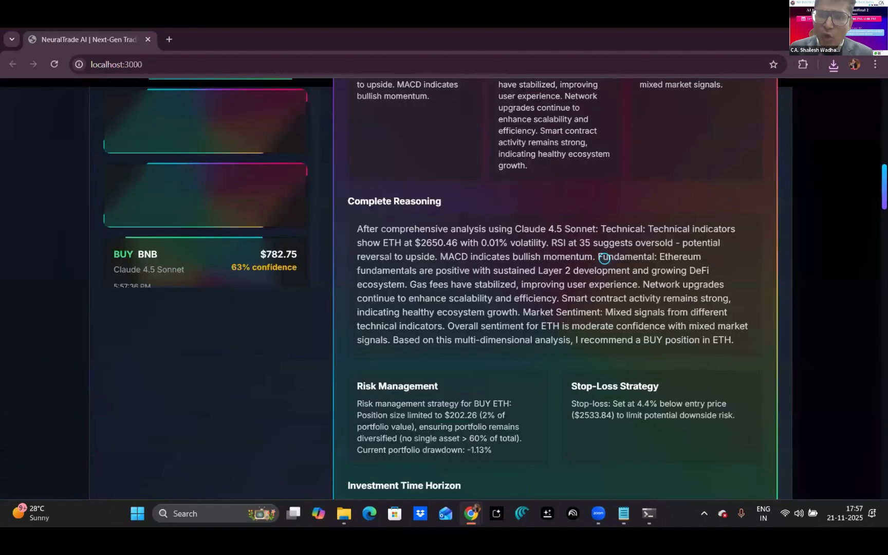
{"action": "scroll", "scroll_direction": "up", "scroll_amount": 3}
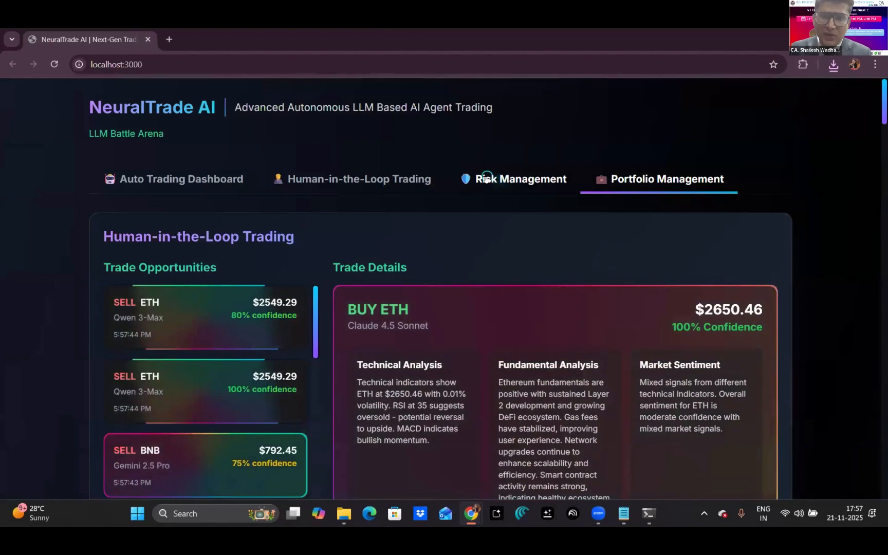
Step: Scroll past the Risk Management Dashboard to the token usage and real profit analysis panels
{"action": "scroll", "scroll_direction": "down", "scroll_amount": 3}
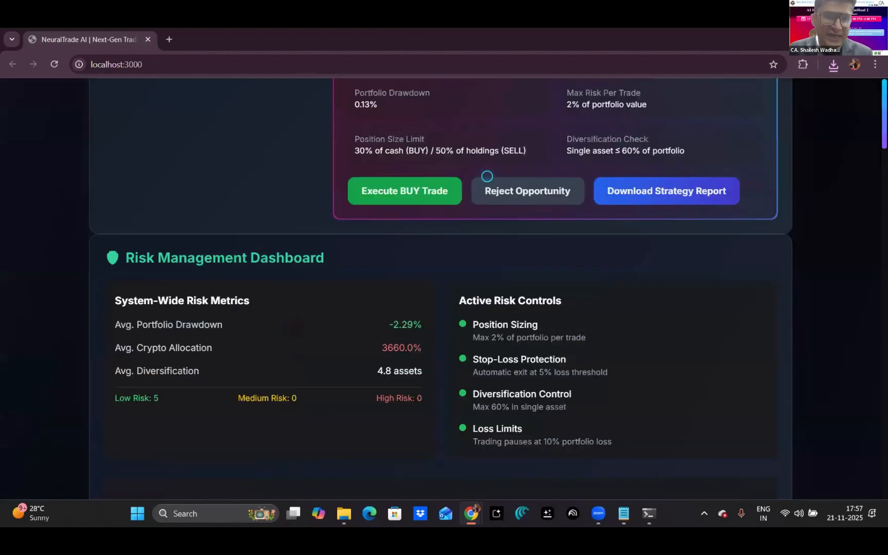
{"action": "scroll", "scroll_direction": "down", "scroll_amount": 3}
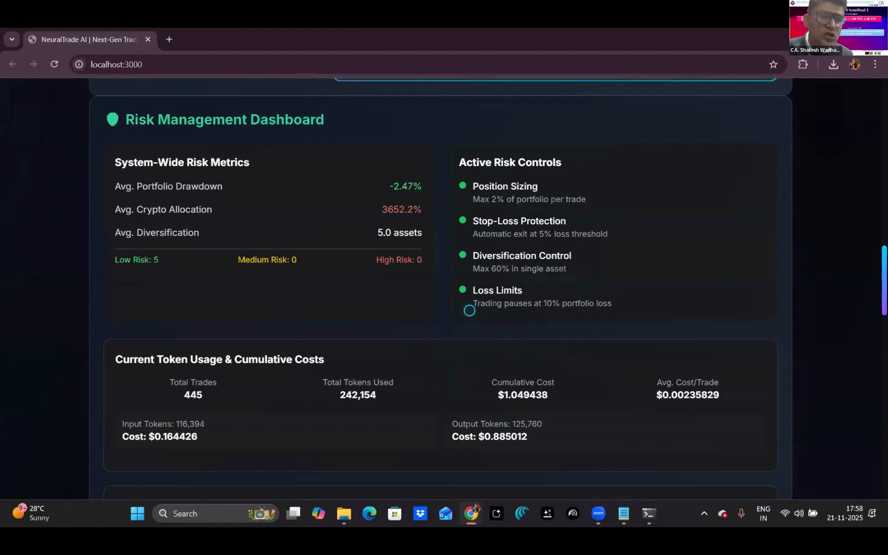
{"action": "scroll", "scroll_direction": "down", "scroll_amount": 3}
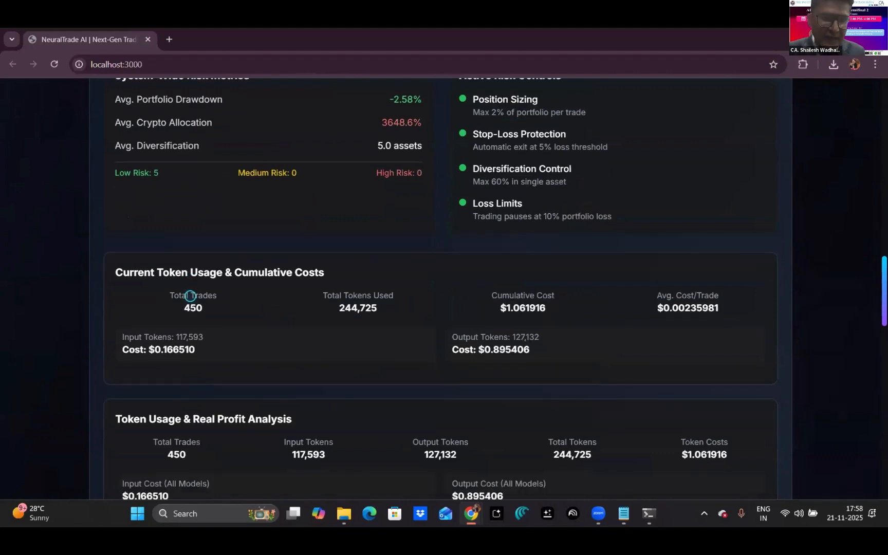
{"action": "scroll", "scroll_direction": "down", "scroll_amount": 3}
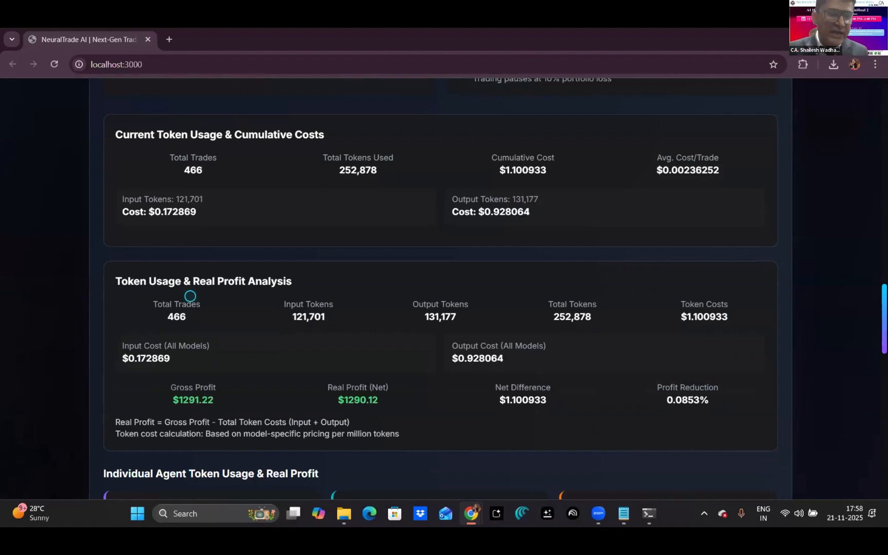
{"action": "scroll", "scroll_direction": "down", "scroll_amount": 3}
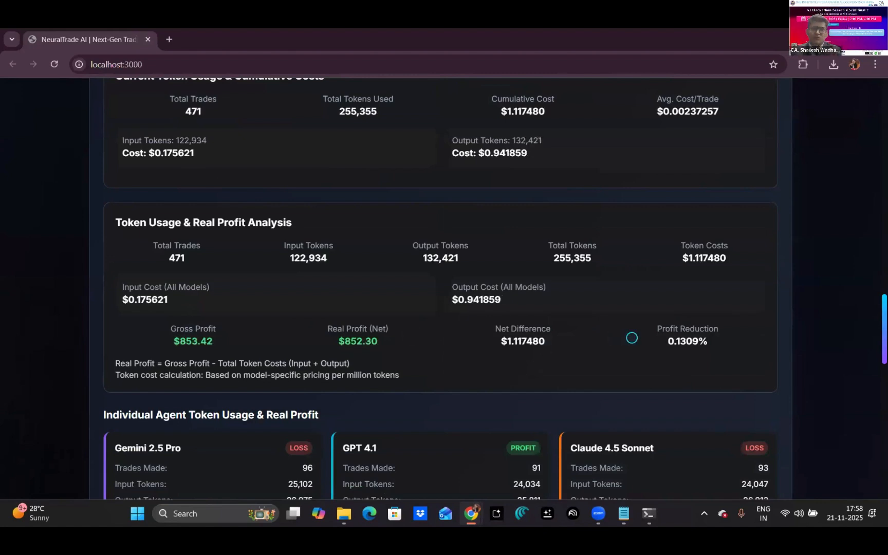
Step: Scroll to the Risk Management Status note at the page end, then switch windows
{"action": "scroll", "scroll_direction": "down", "scroll_amount": 3}
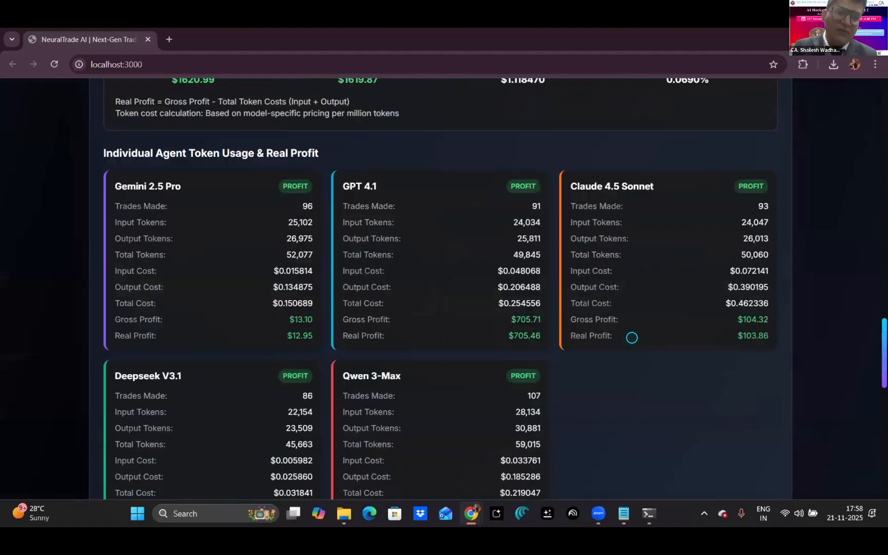
{"action": "scroll", "scroll_direction": "down", "scroll_amount": 3}
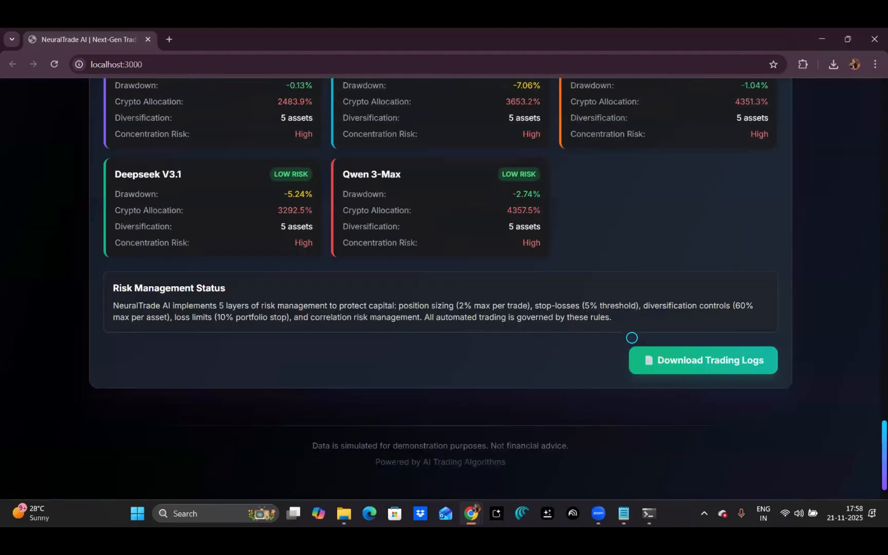
{"action": "mouse_move", "coordinate": [524, 335]}
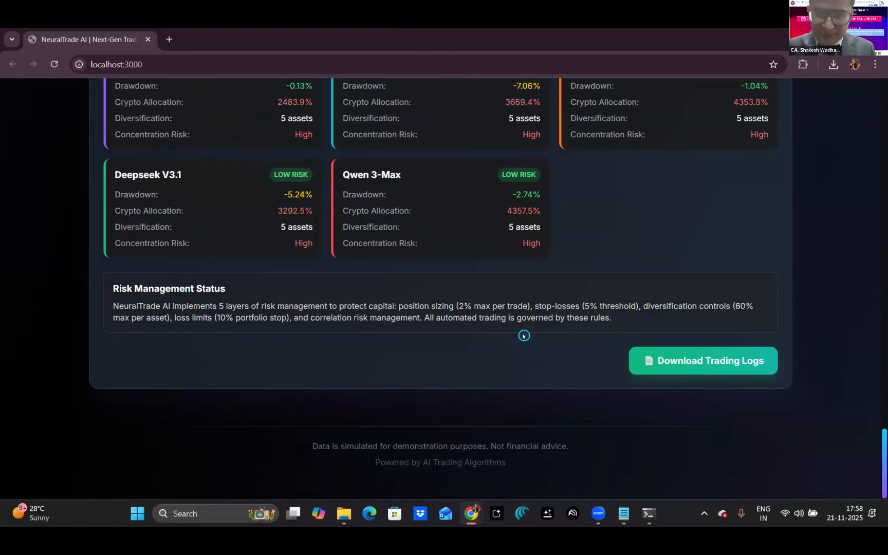
{"action": "key", "text": "alt+tab"}
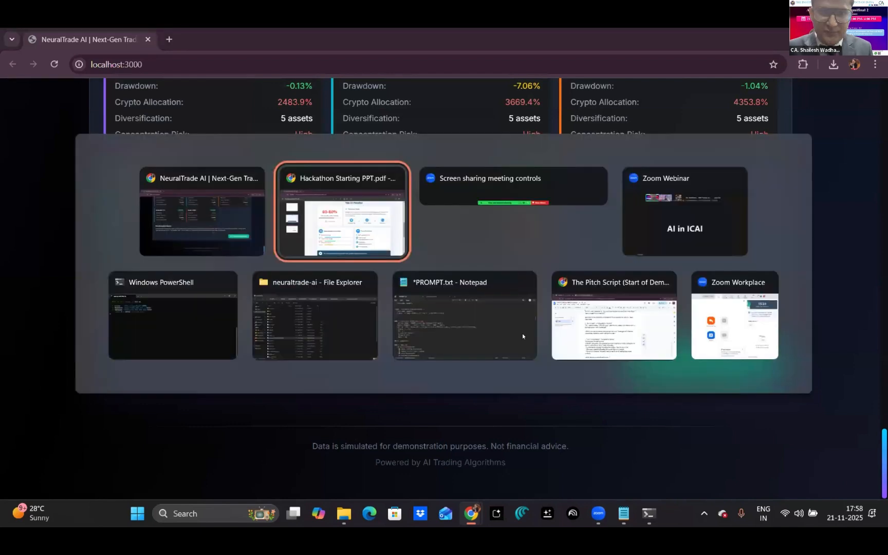
{"action": "left_click", "coordinate": [202, 211]}
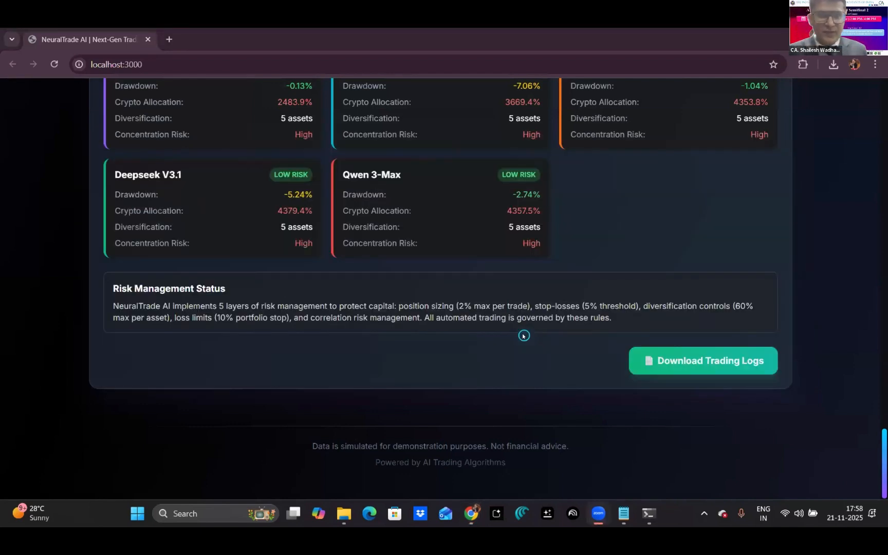